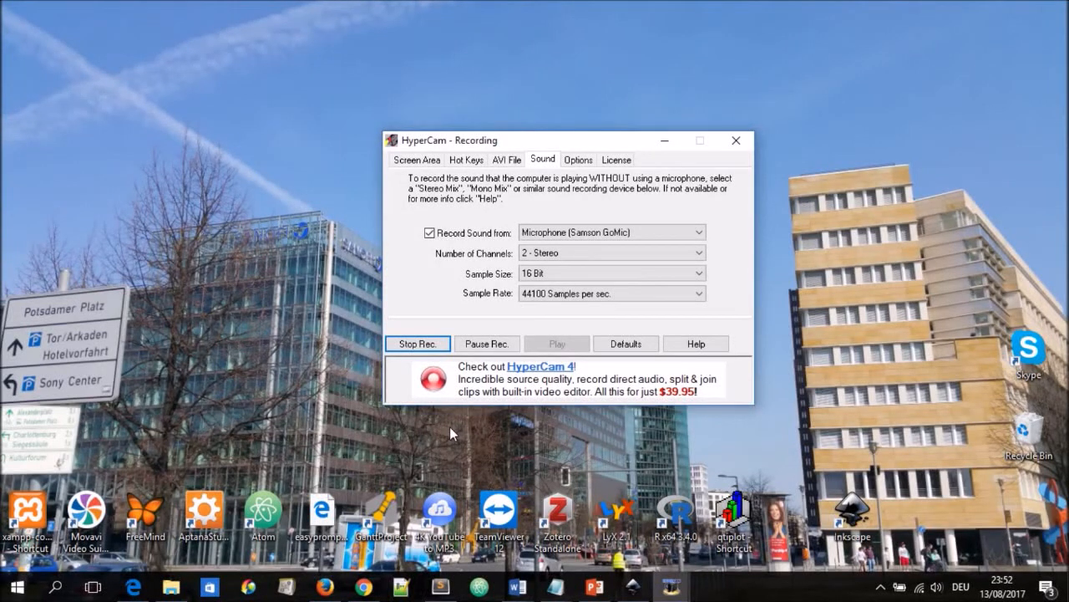
pyautogui.moveTo(331, 293)
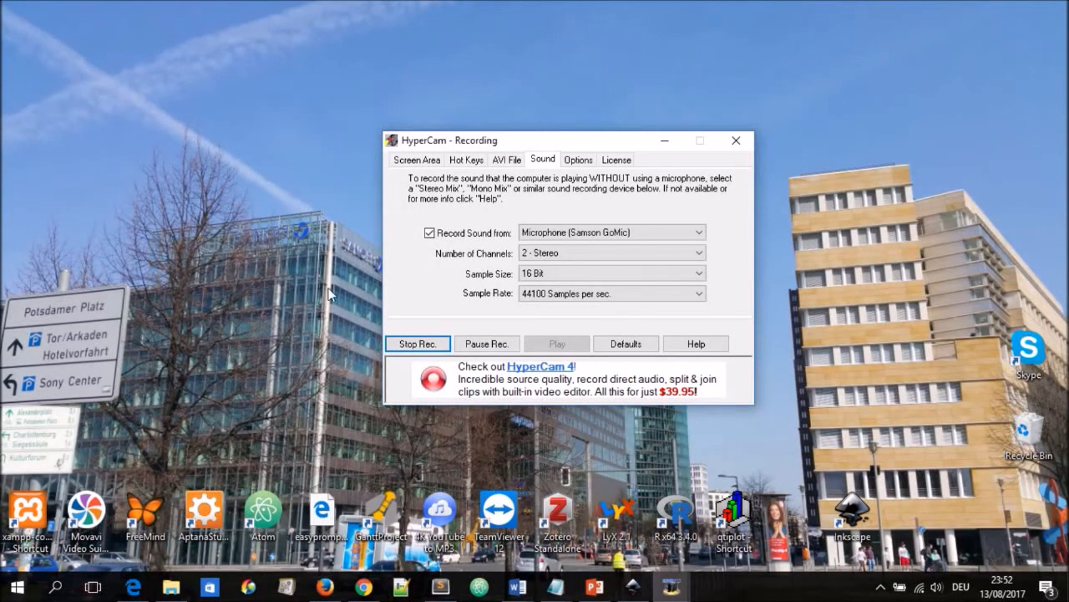
pyautogui.moveTo(354, 304)
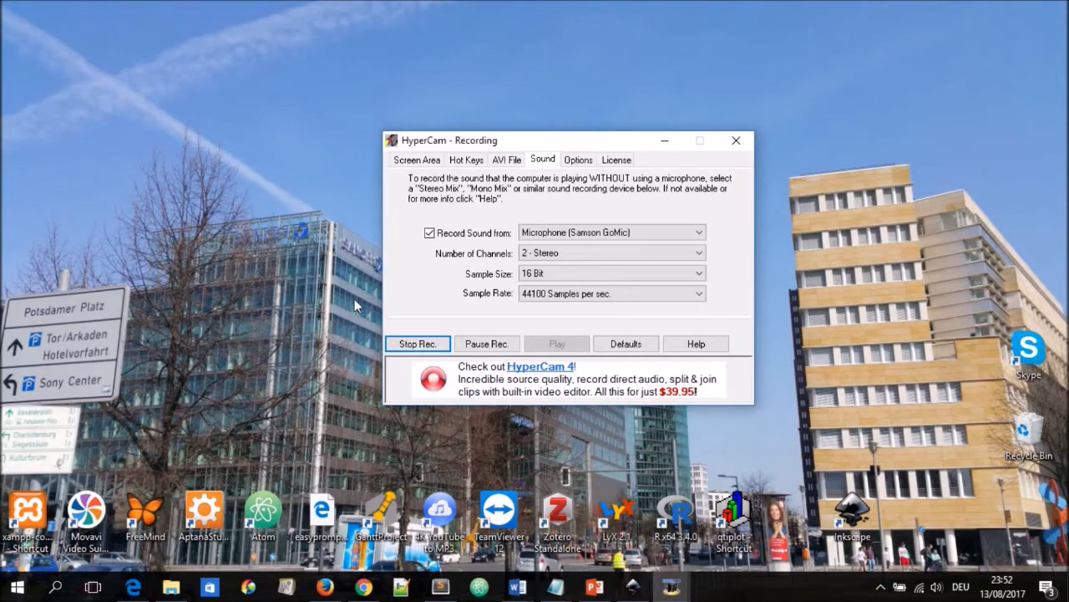
pyautogui.moveTo(383, 374)
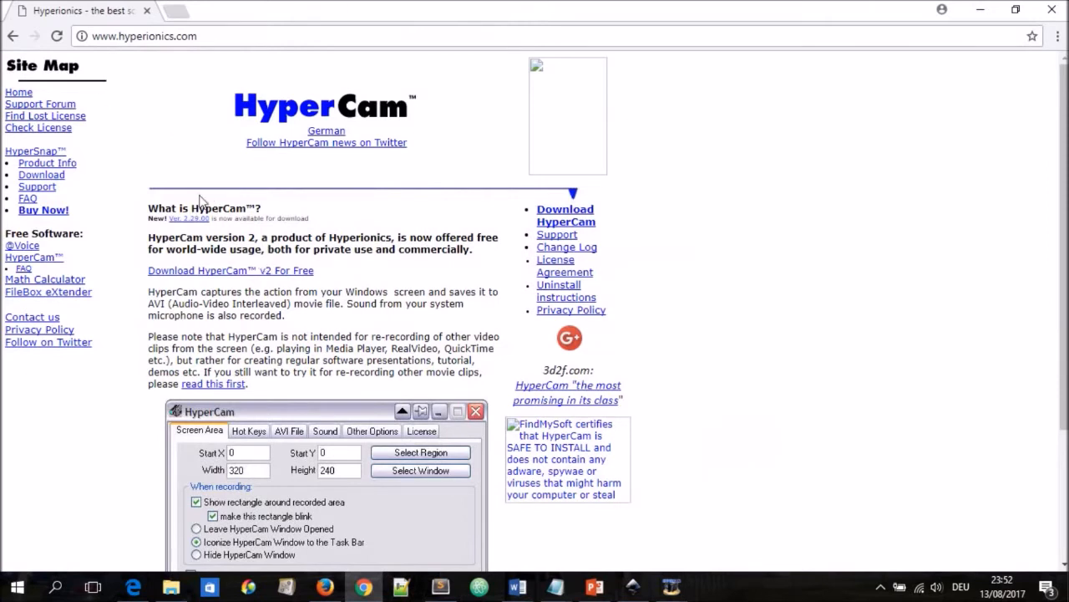
pyautogui.moveTo(224, 276)
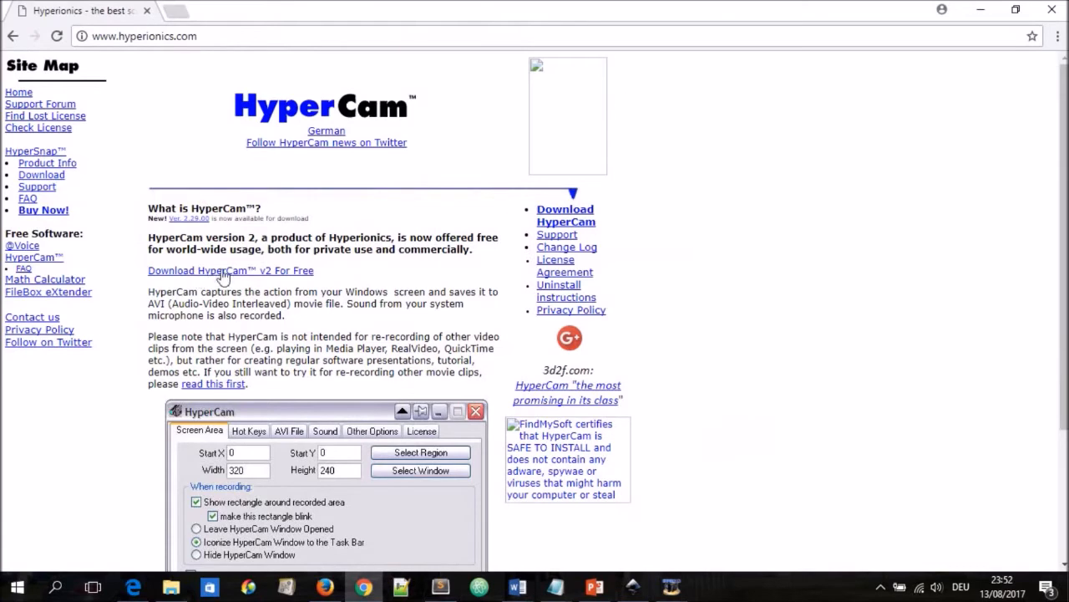
pyautogui.moveTo(301, 281)
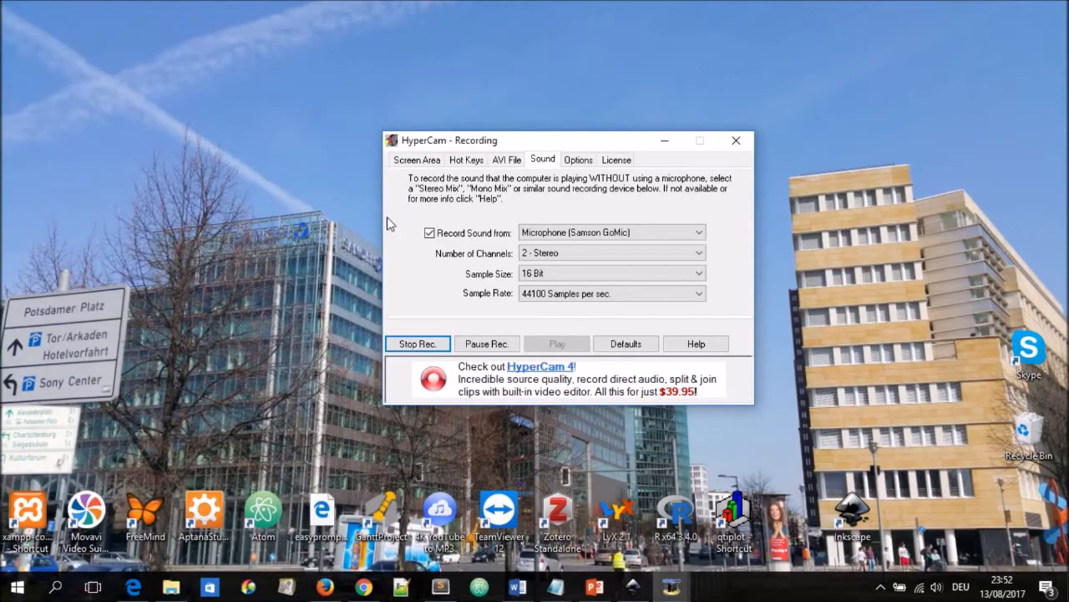
# Review the Screen Area settings: capture region 1364 by 768 starting at 0,0
pyautogui.click(416, 161)
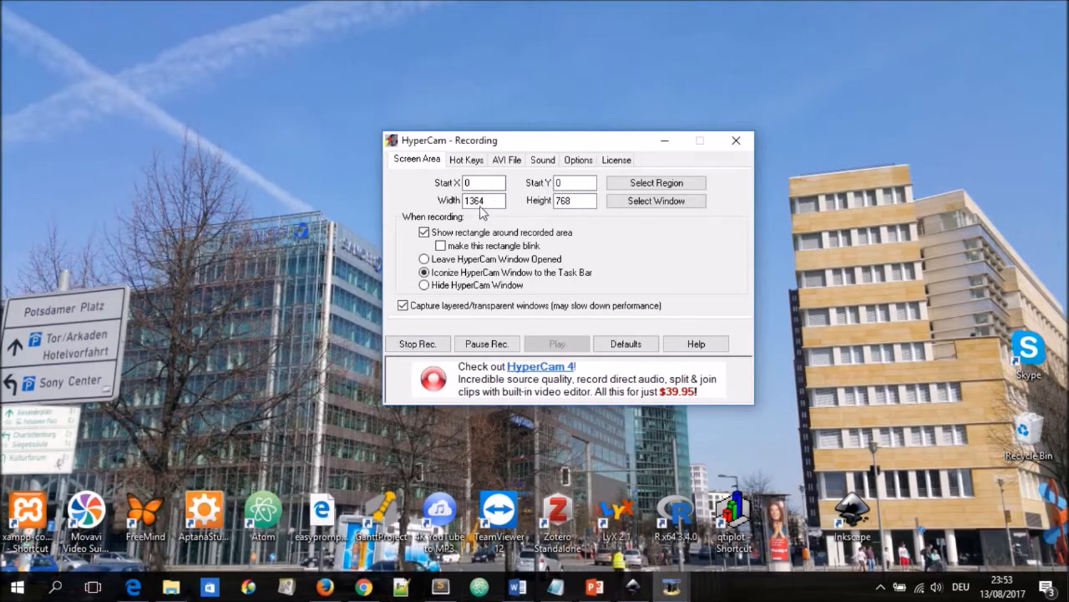
pyautogui.moveTo(578, 209)
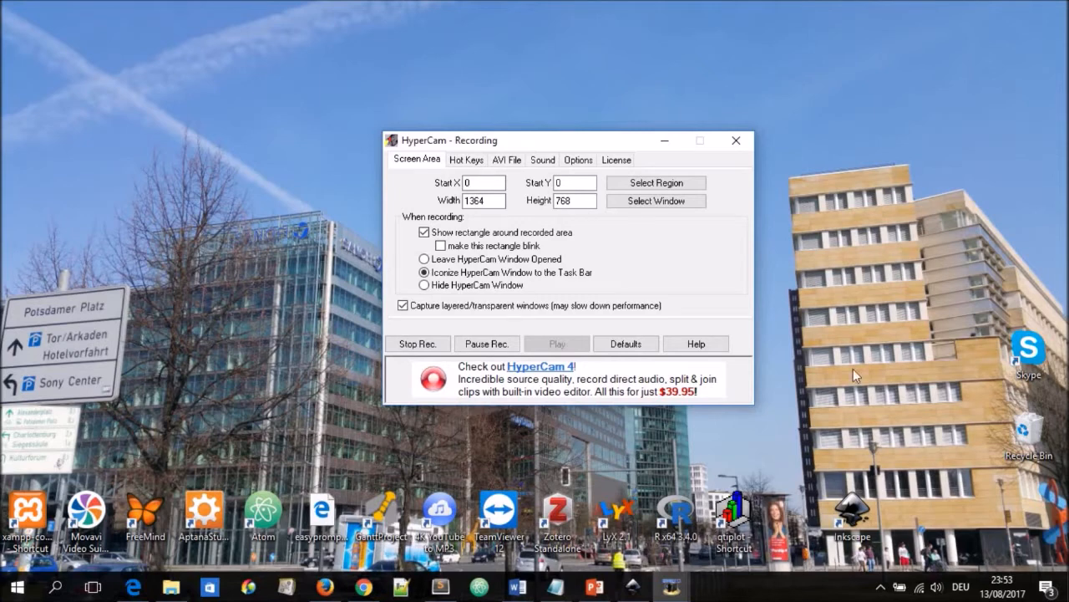
pyautogui.moveTo(478, 241)
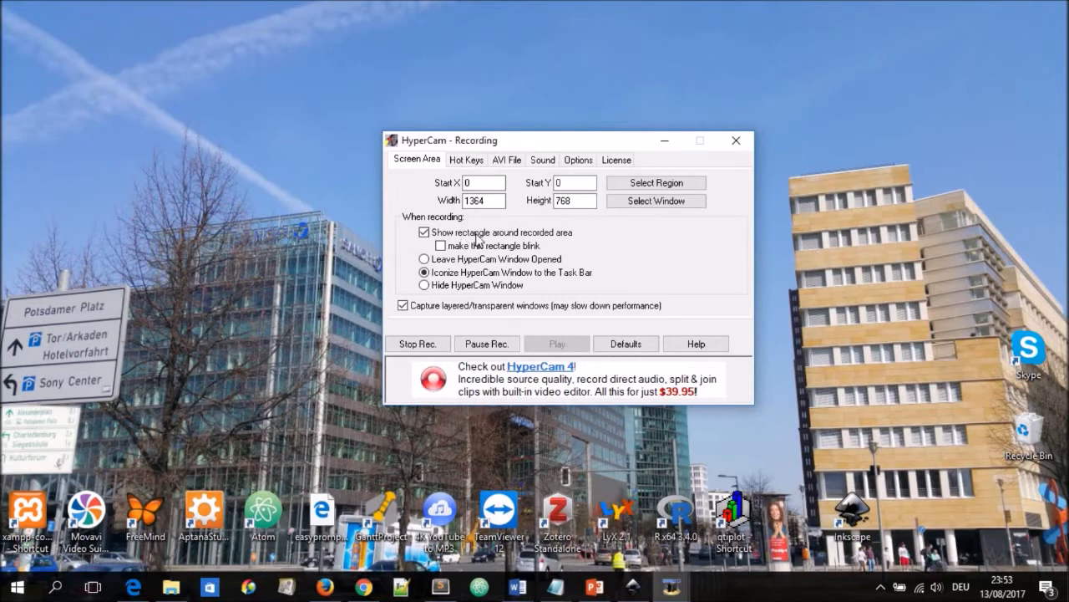
pyautogui.moveTo(568, 243)
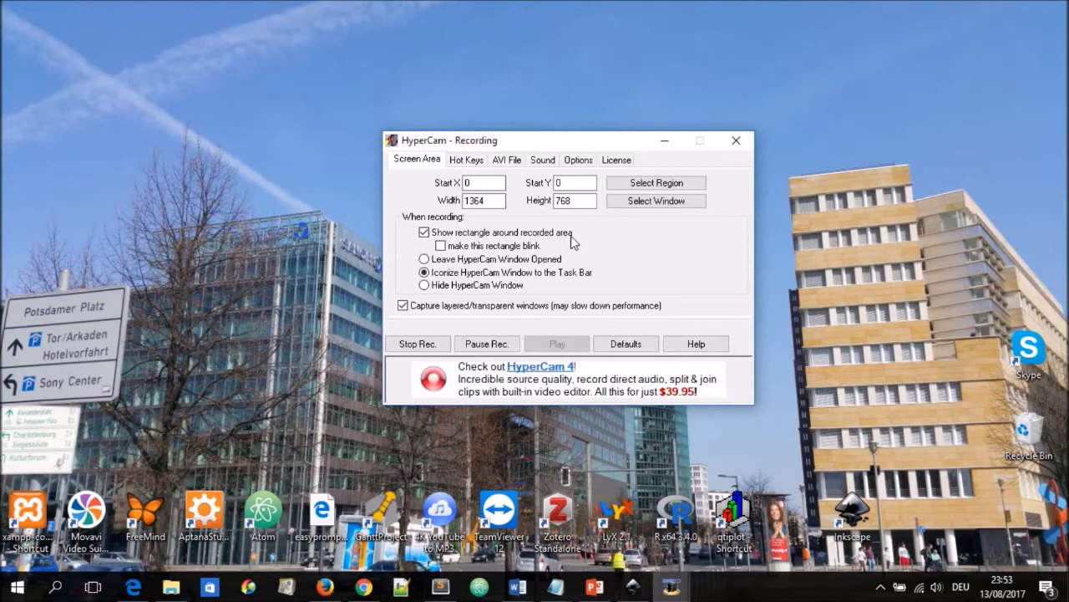
pyautogui.moveTo(510, 274)
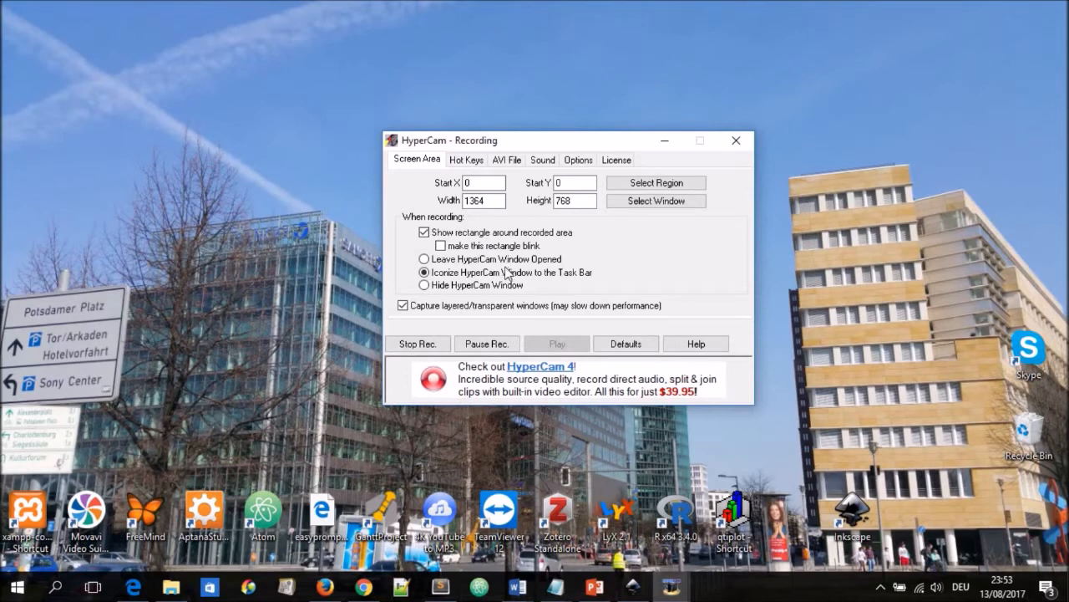
# Review the Hot Keys (F2 start/stop, F3 pause/resume, F4 single frame), then show the AVI File settings
pyautogui.click(467, 160)
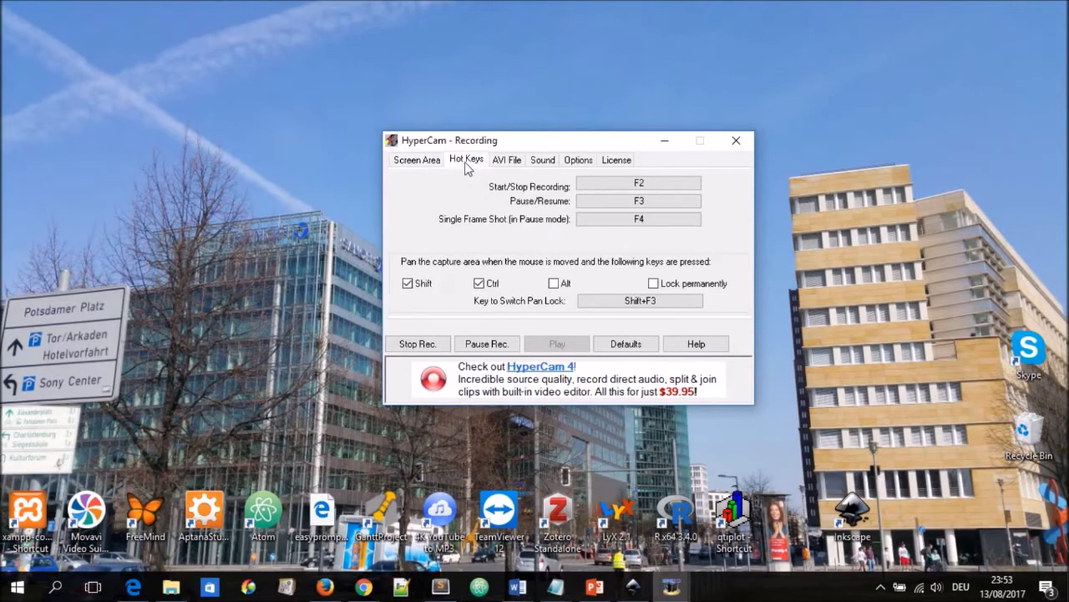
pyautogui.moveTo(543, 197)
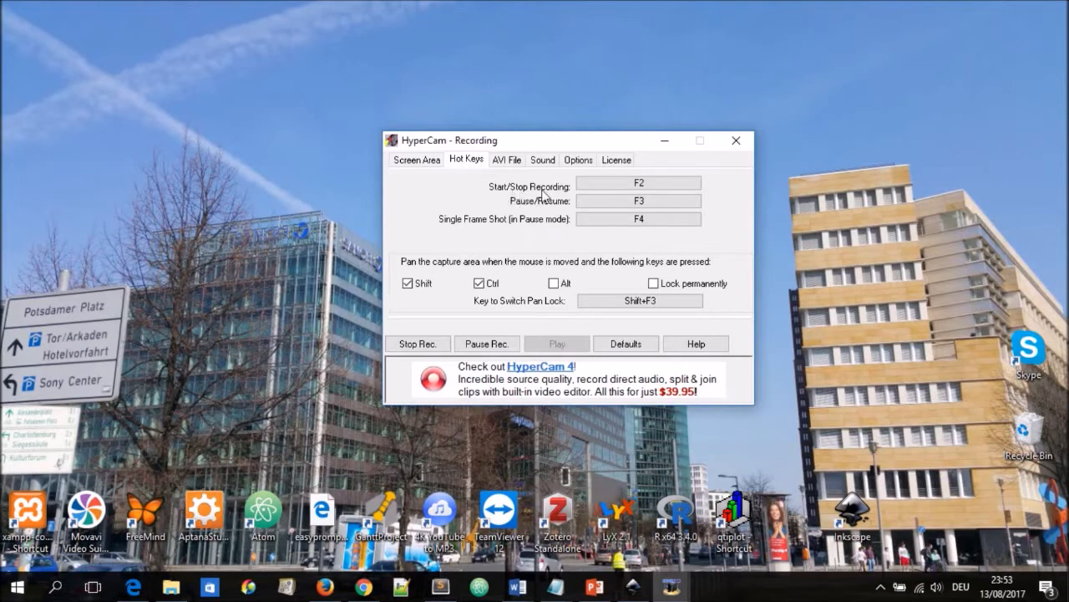
pyautogui.moveTo(578, 199)
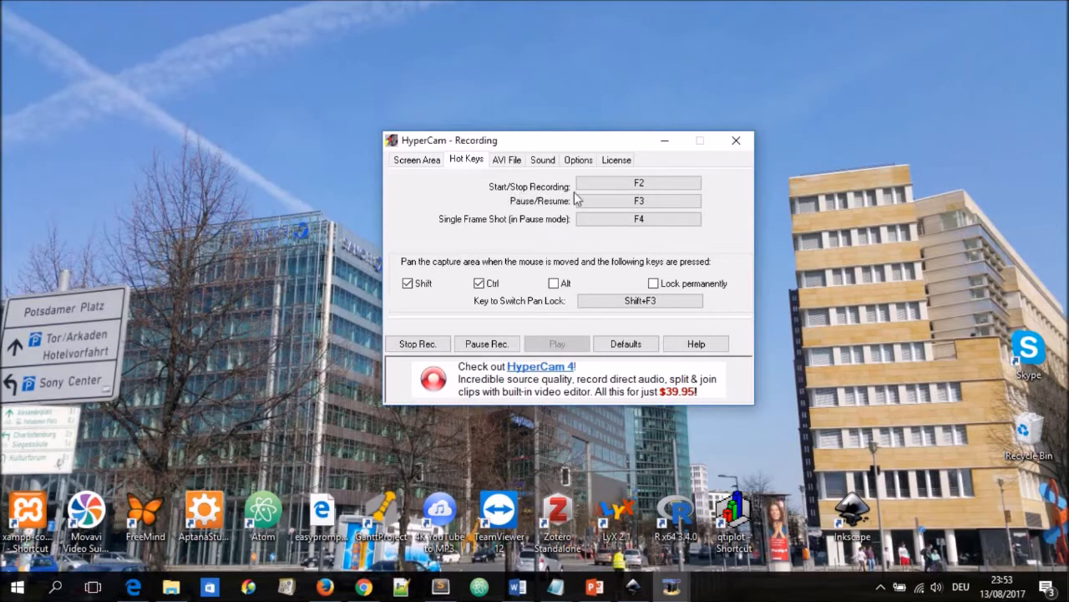
pyautogui.moveTo(621, 217)
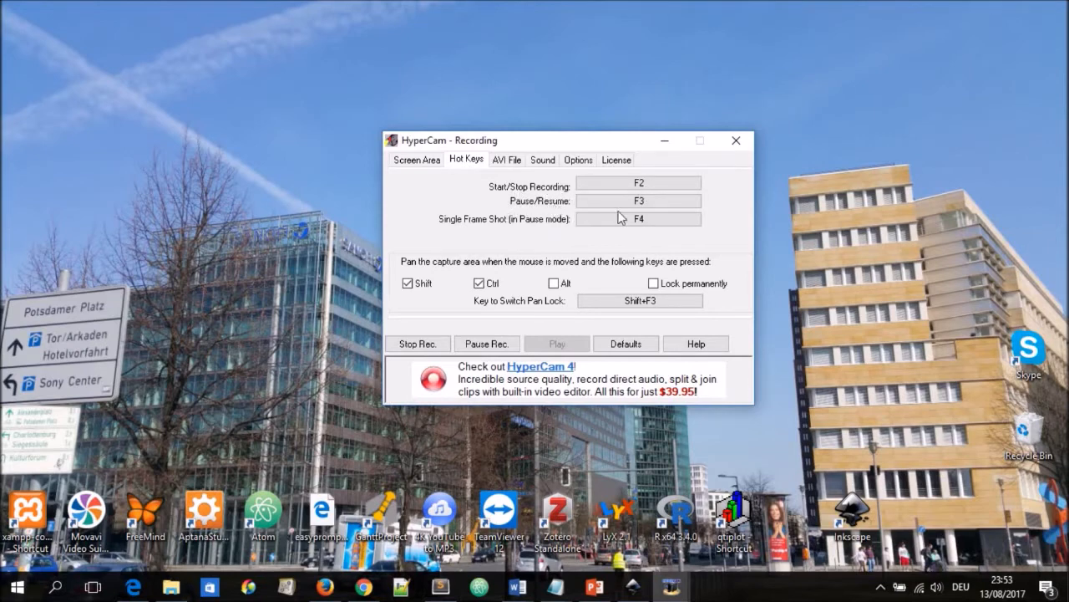
pyautogui.moveTo(471, 234)
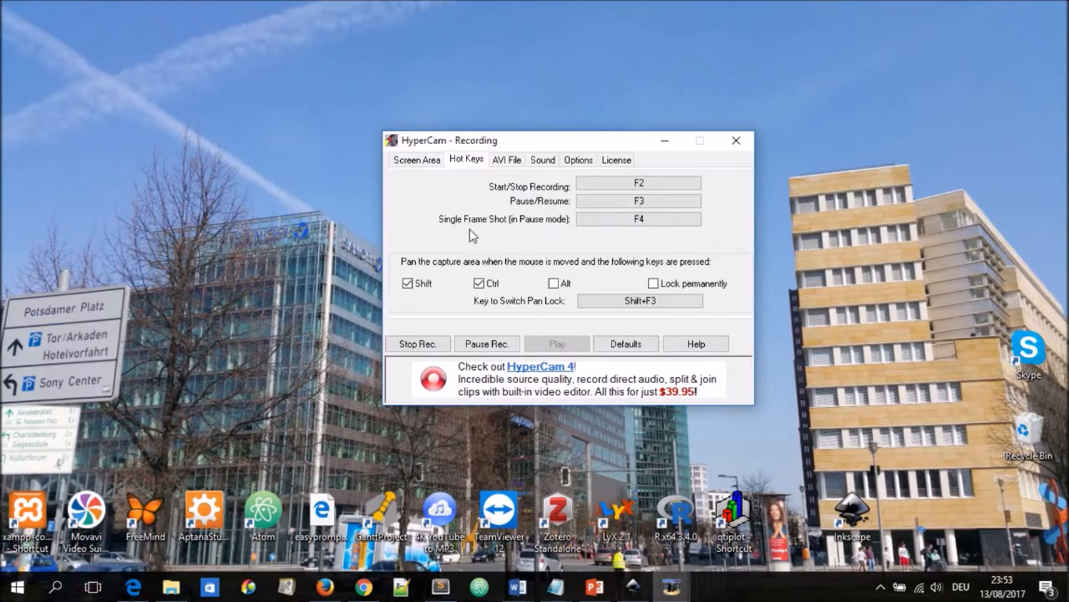
pyautogui.moveTo(658, 234)
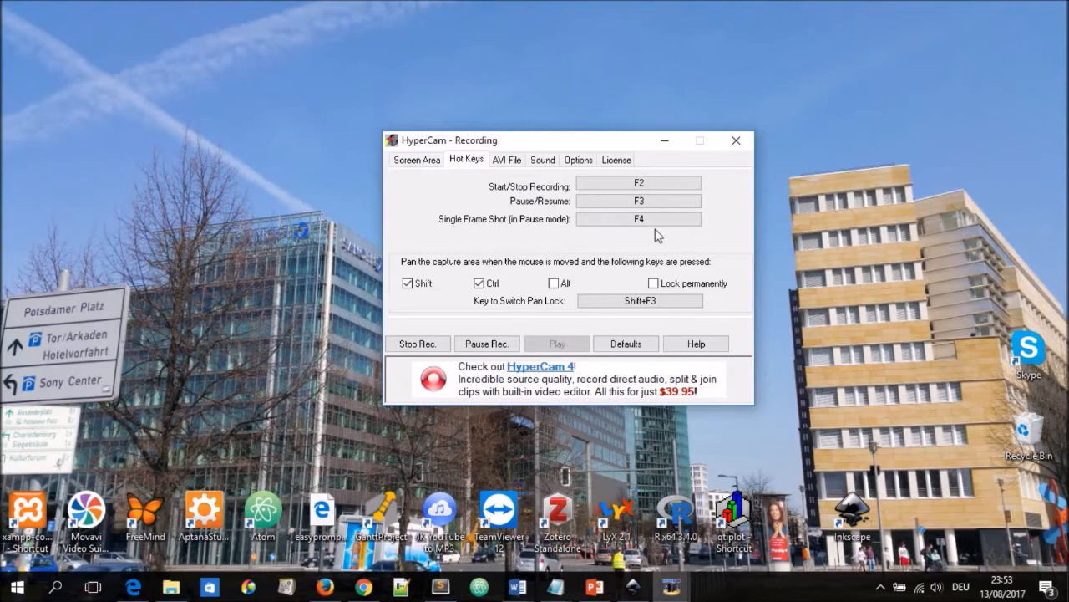
pyautogui.moveTo(575, 271)
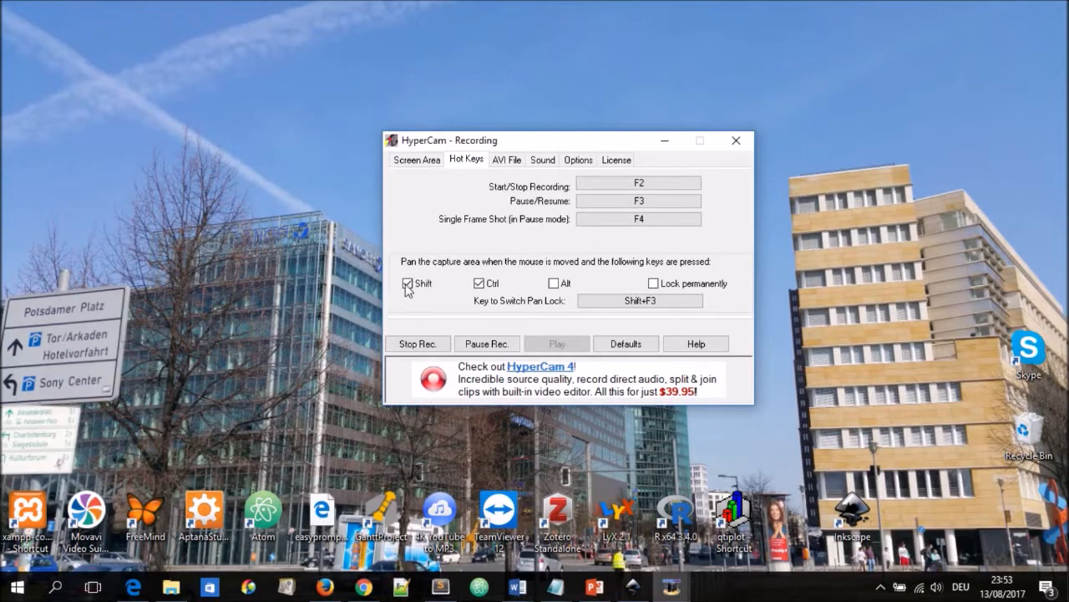
pyautogui.moveTo(569, 270)
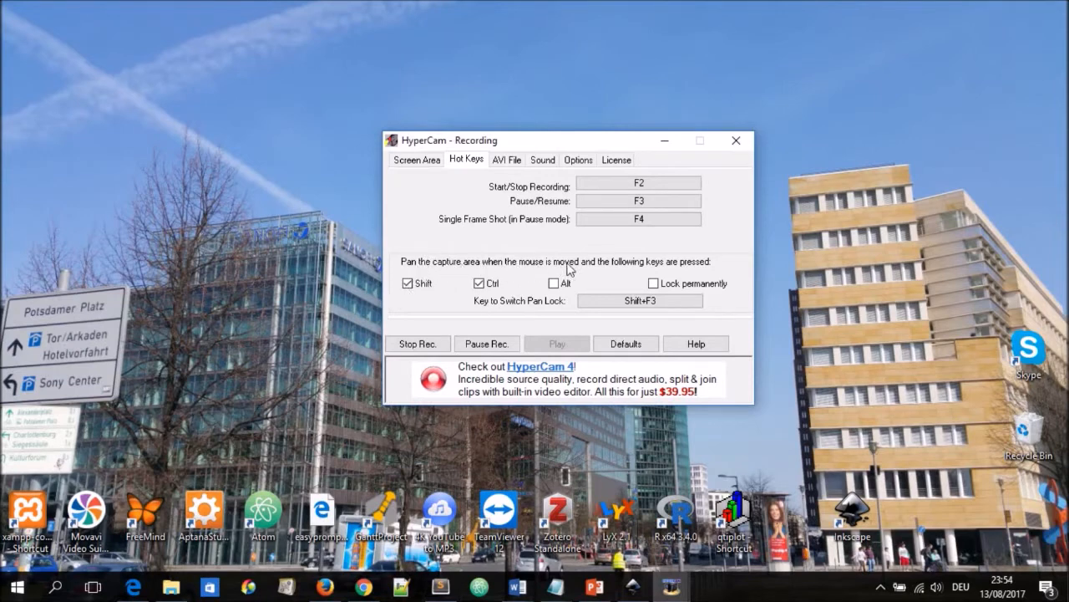
pyautogui.moveTo(721, 270)
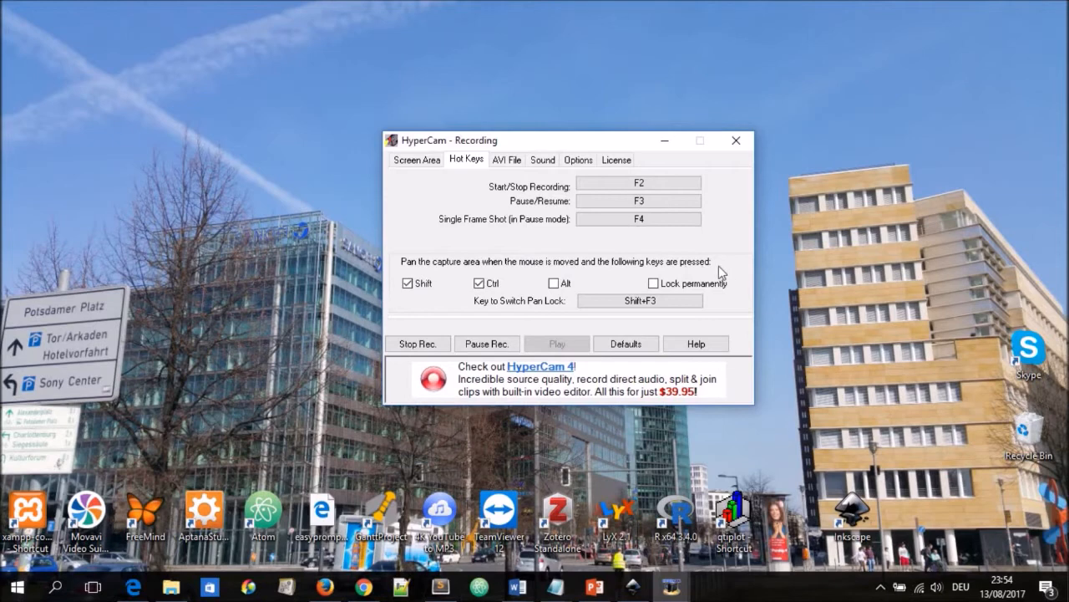
pyautogui.moveTo(470, 304)
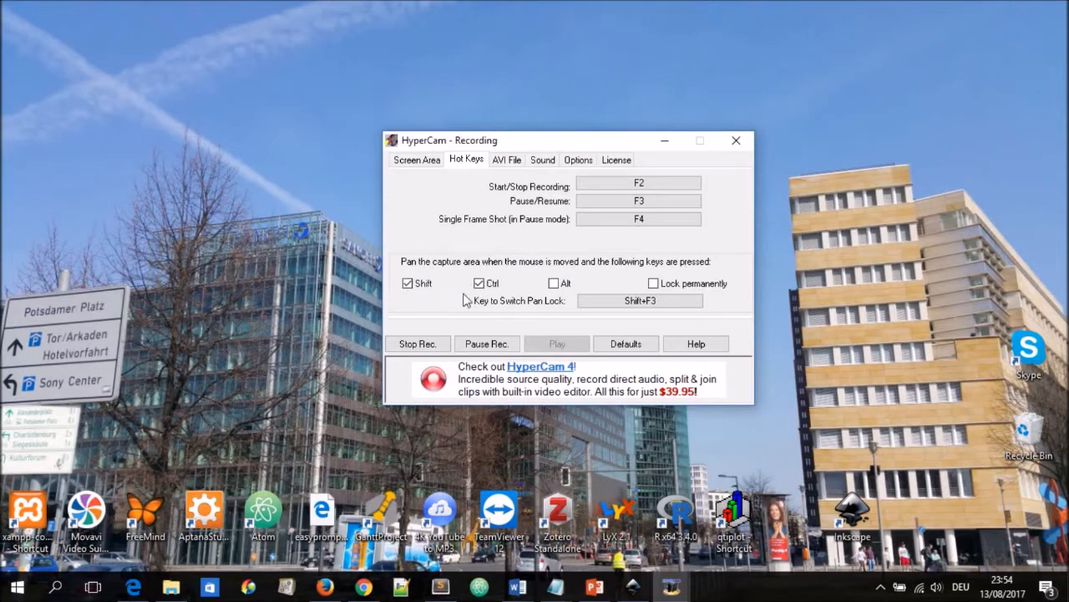
pyautogui.click(507, 160)
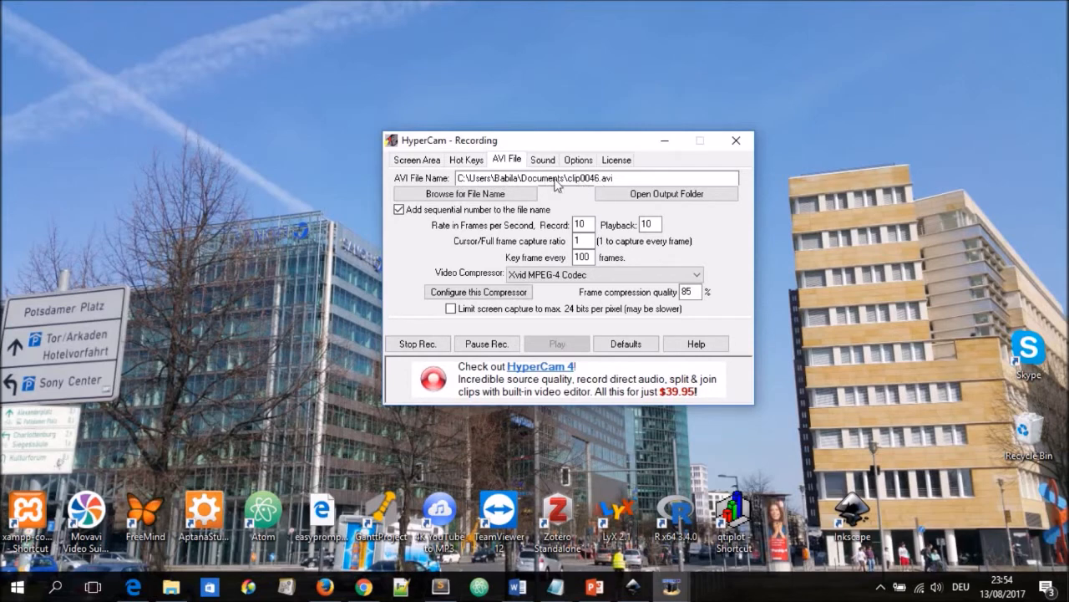
pyautogui.moveTo(550, 194)
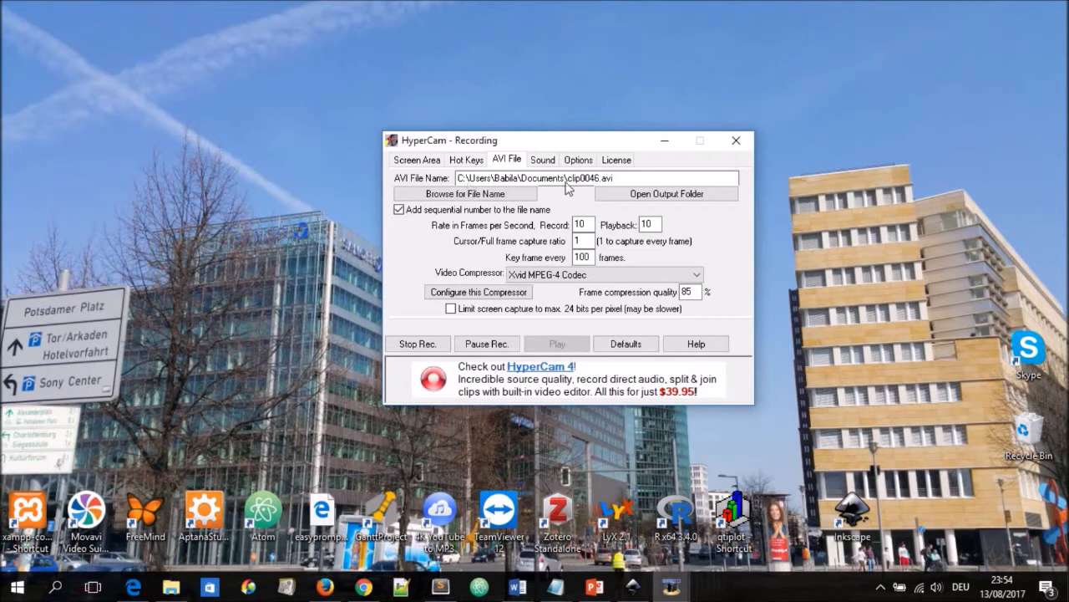
pyautogui.moveTo(460, 190)
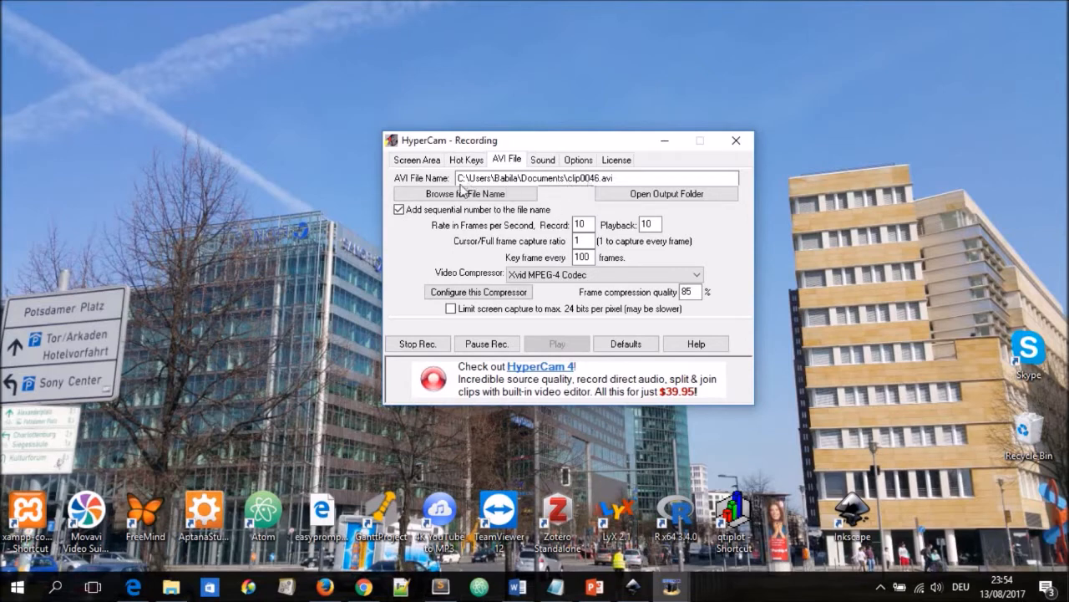
pyautogui.moveTo(675, 205)
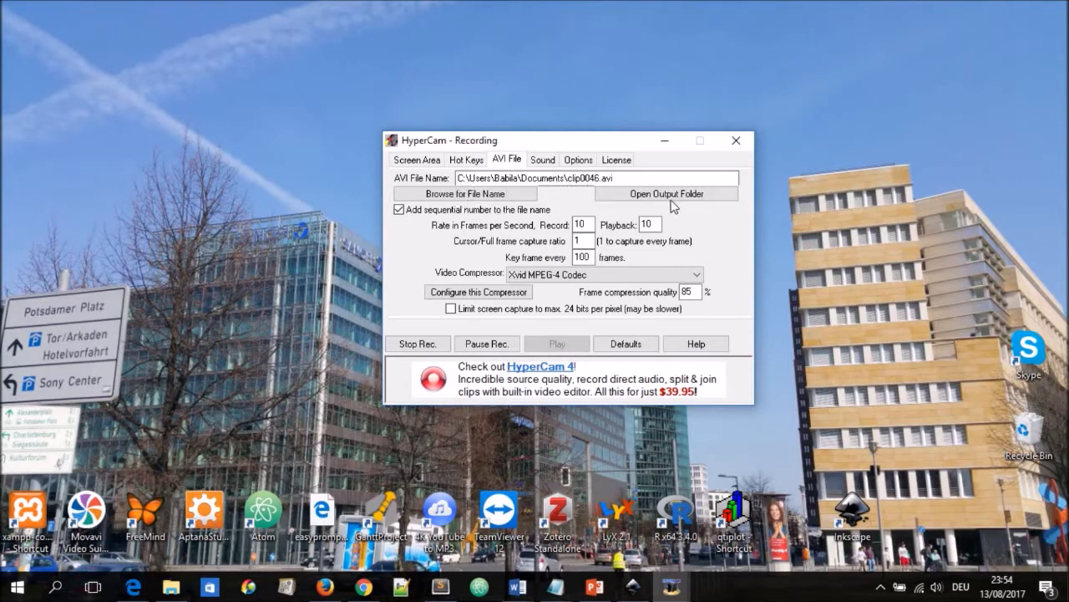
pyautogui.moveTo(426, 221)
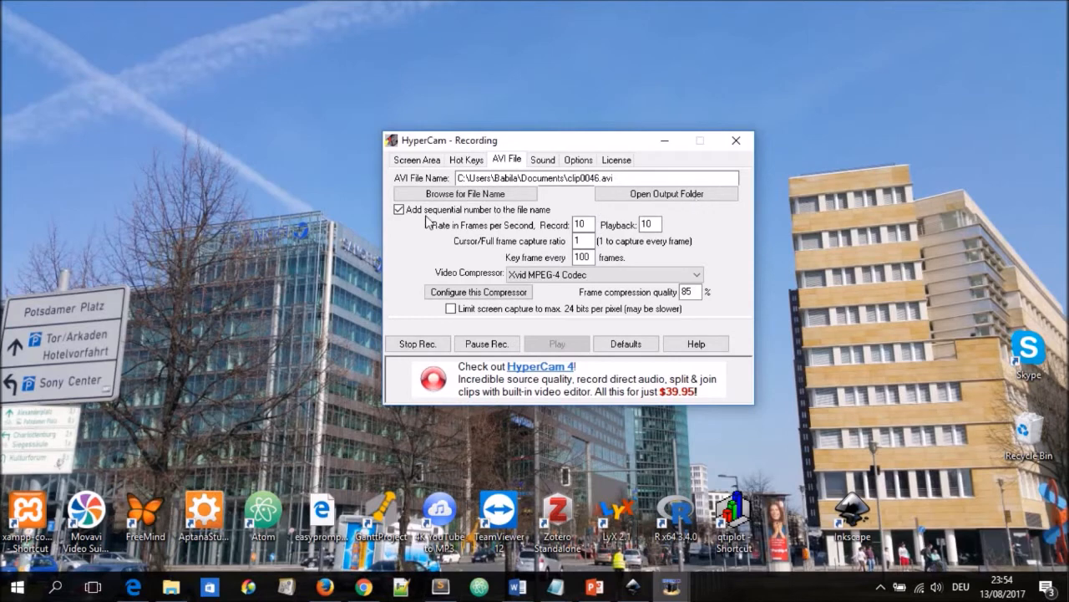
pyautogui.moveTo(525, 219)
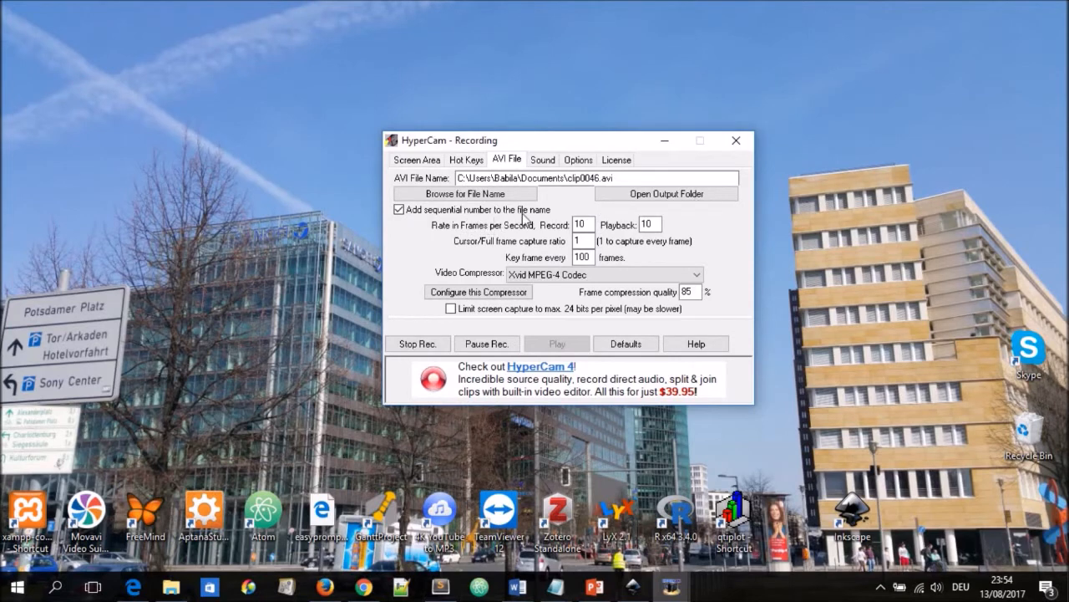
pyautogui.moveTo(476, 237)
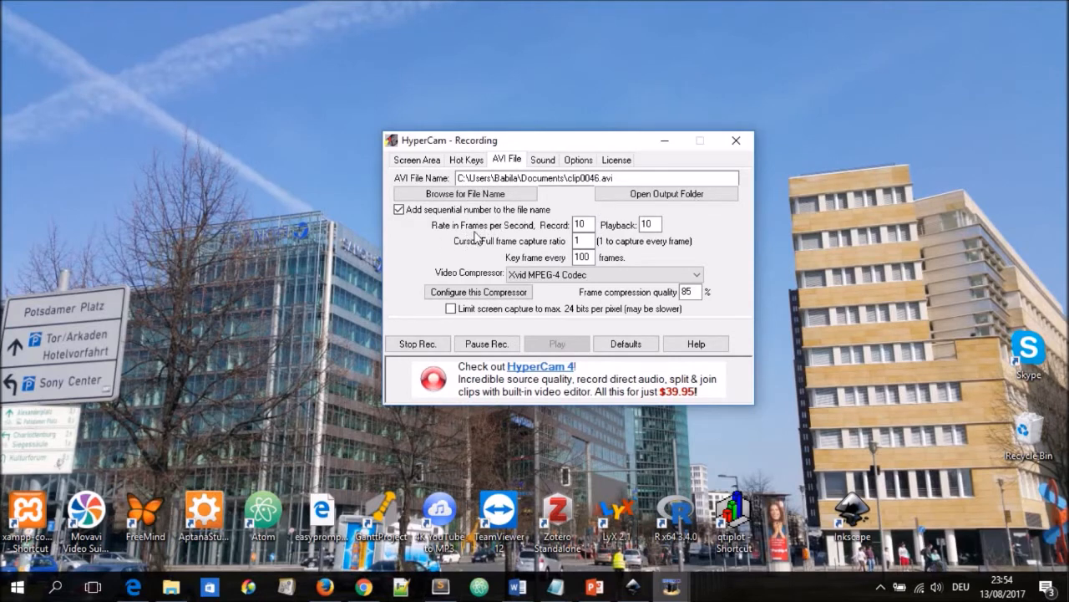
pyautogui.moveTo(599, 241)
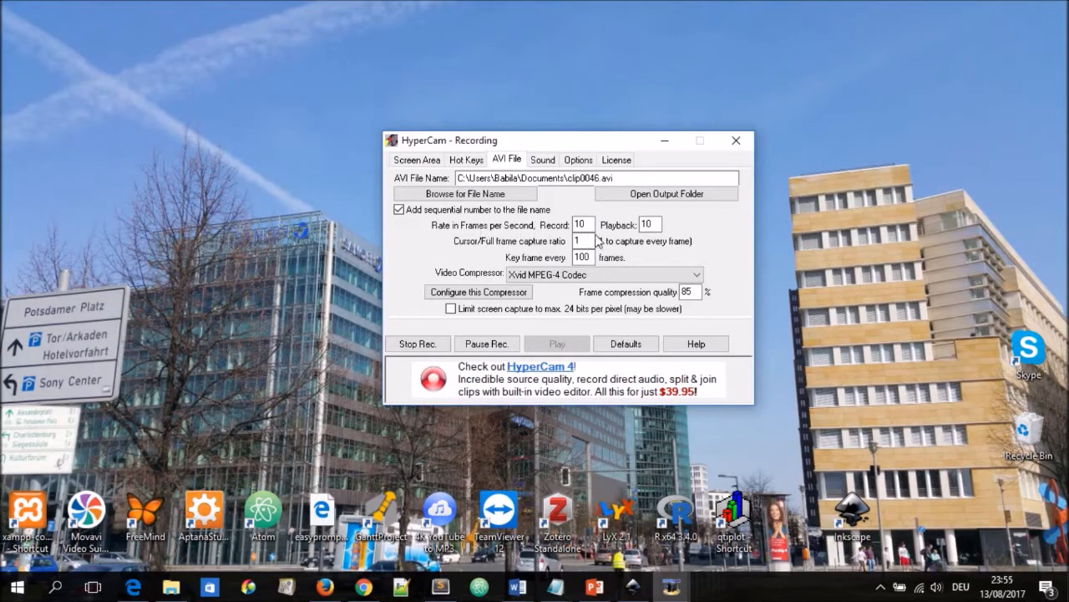
pyautogui.moveTo(568, 254)
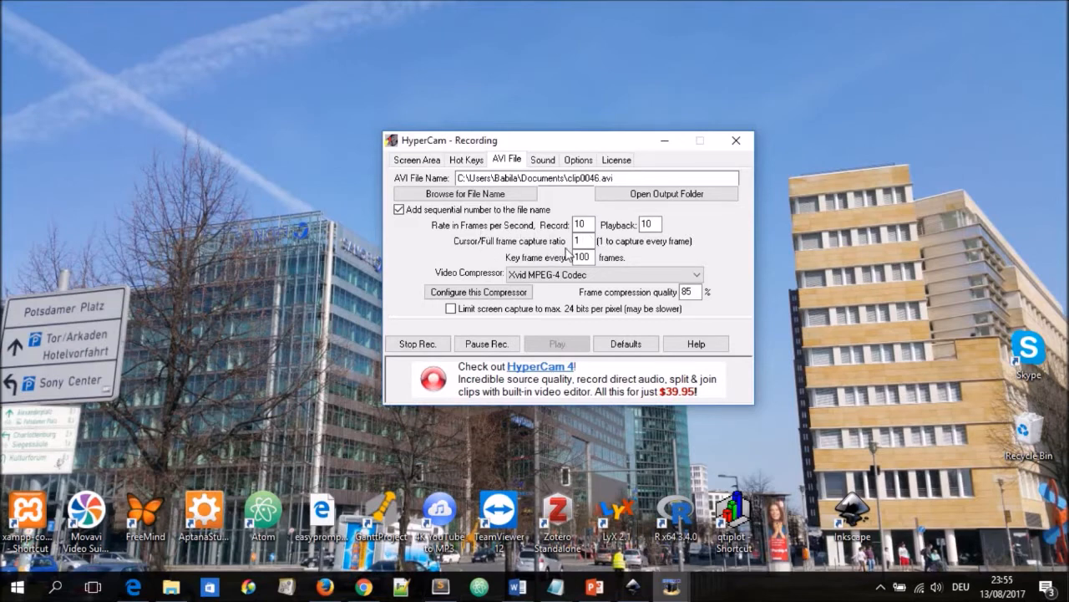
pyautogui.moveTo(548, 267)
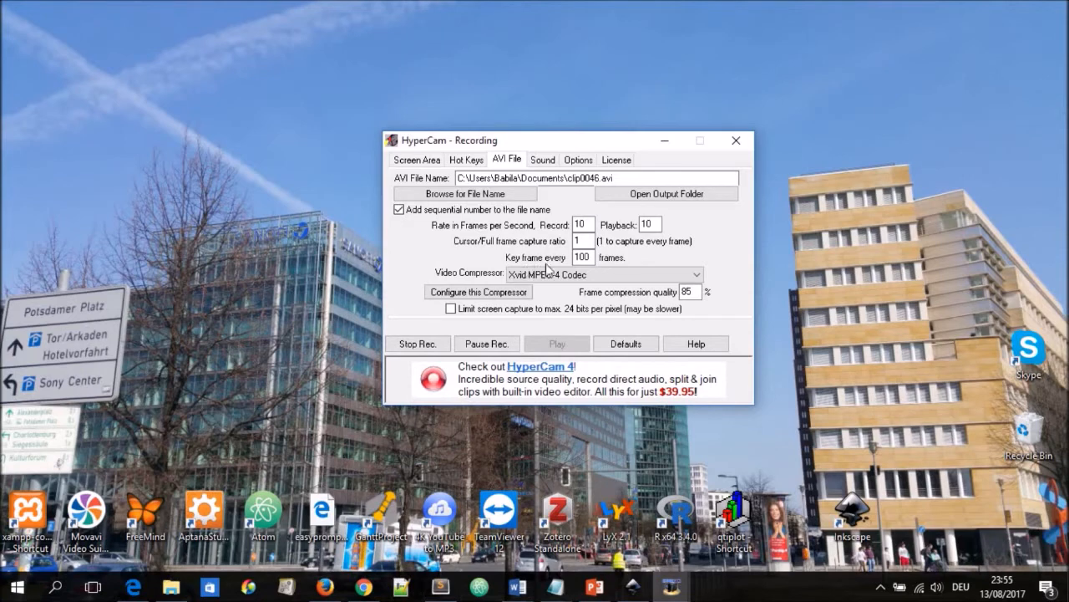
pyautogui.moveTo(514, 242)
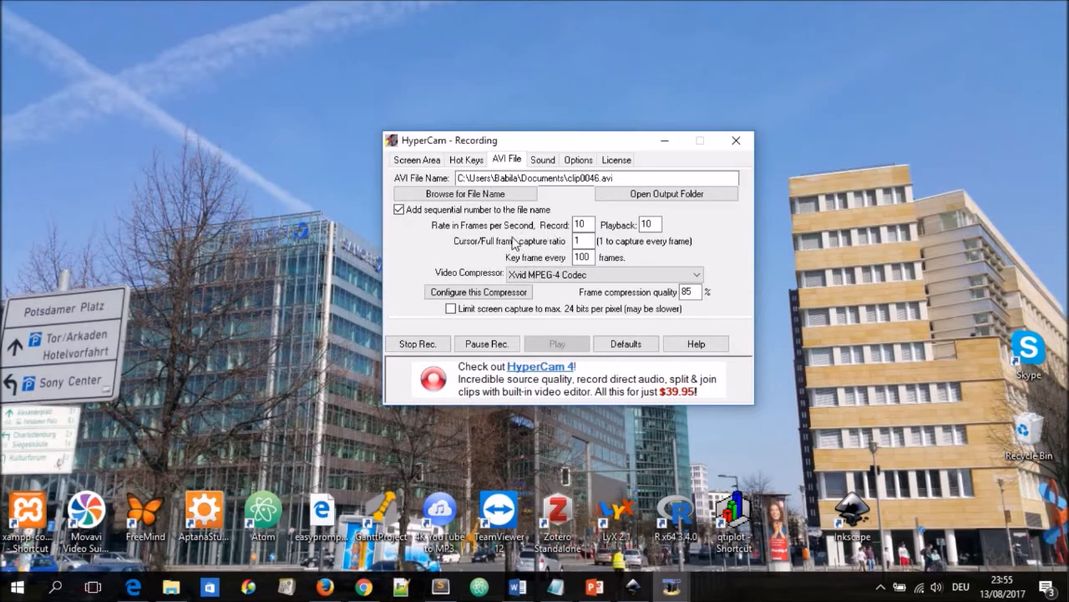
pyautogui.moveTo(478, 292)
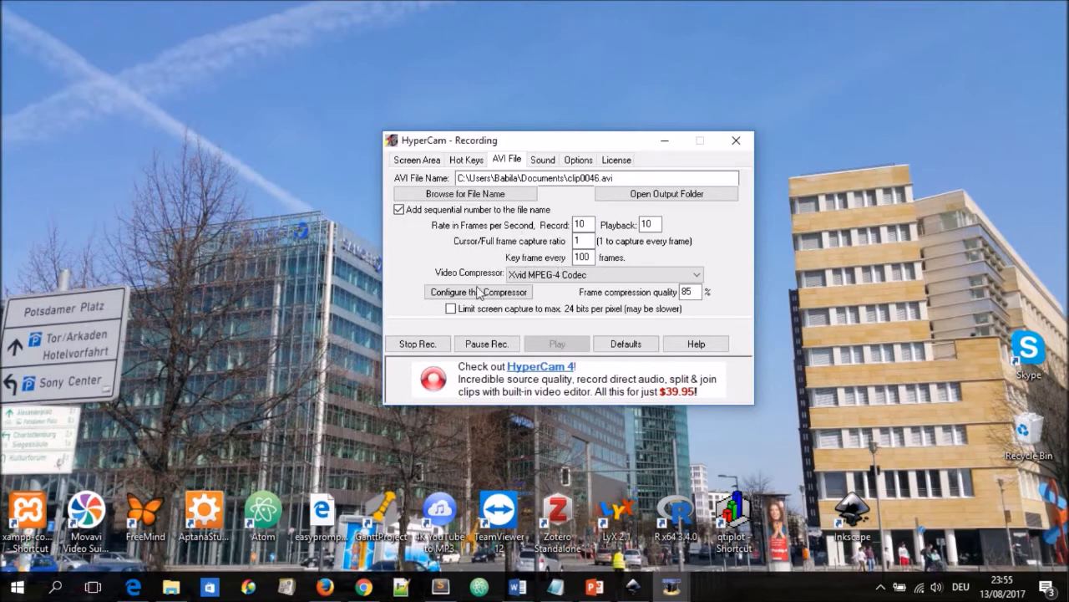
pyautogui.moveTo(448, 288)
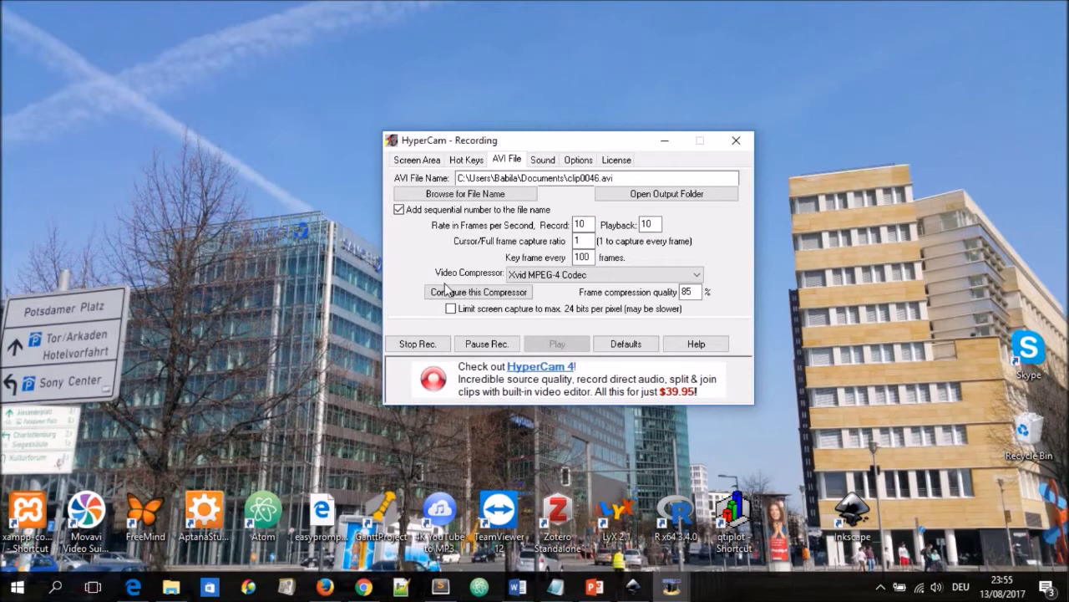
pyautogui.moveTo(538, 291)
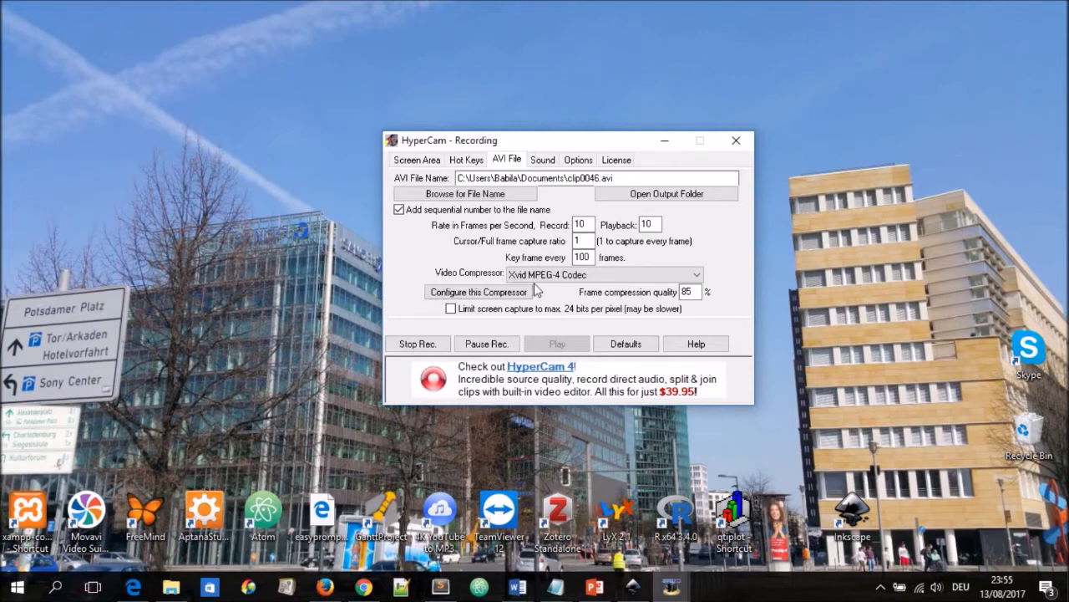
pyautogui.moveTo(448, 292)
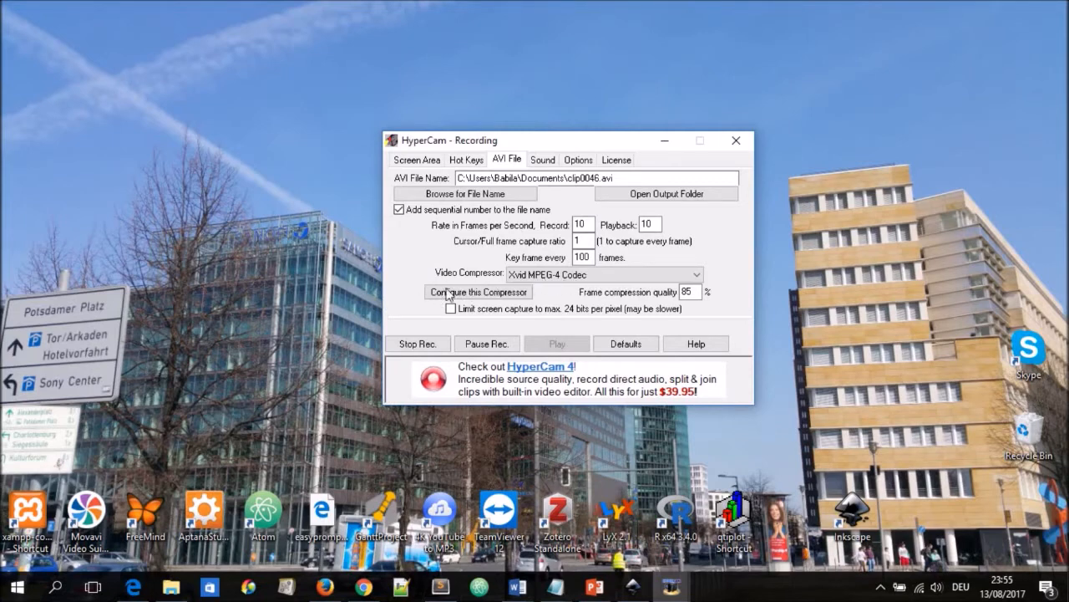
pyautogui.moveTo(572, 284)
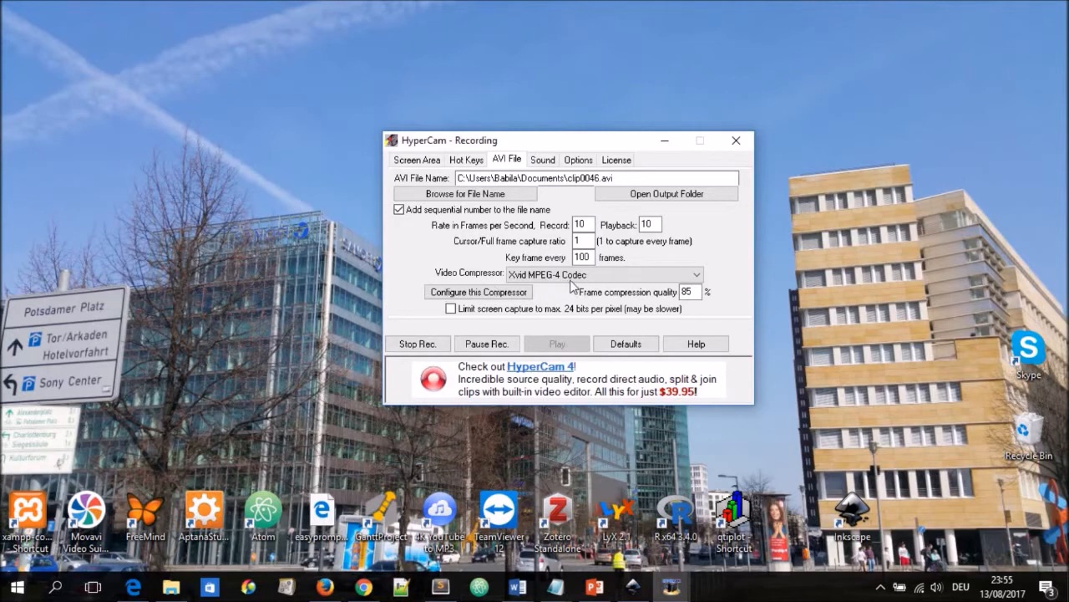
pyautogui.moveTo(588, 287)
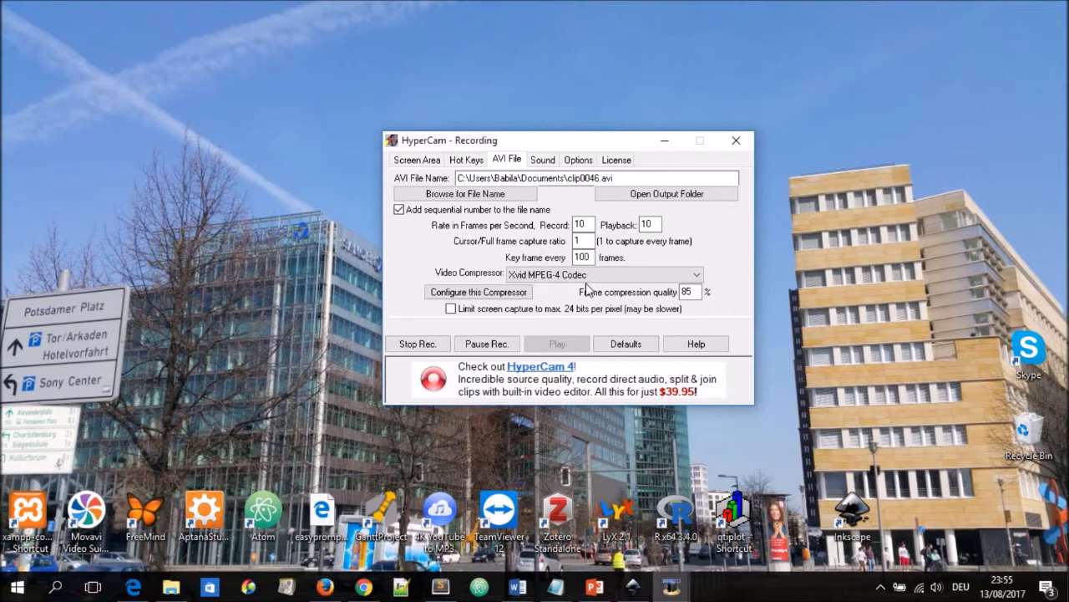
pyautogui.moveTo(532, 308)
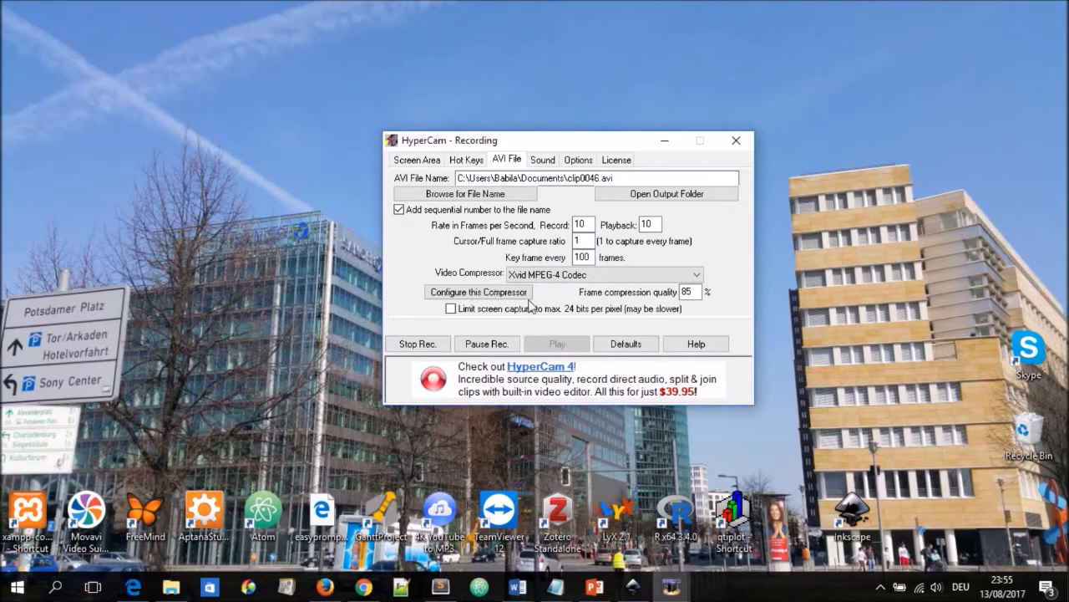
pyautogui.moveTo(685, 305)
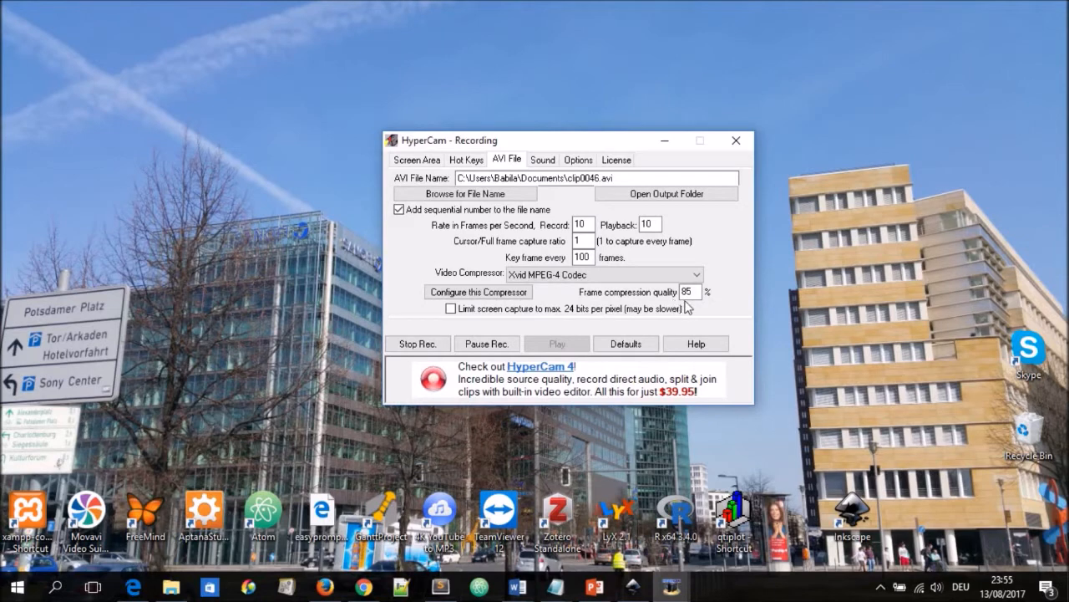
# Review the Sound settings: microphone input, stereo, 16-bit, 44100 samples per second
pyautogui.click(541, 161)
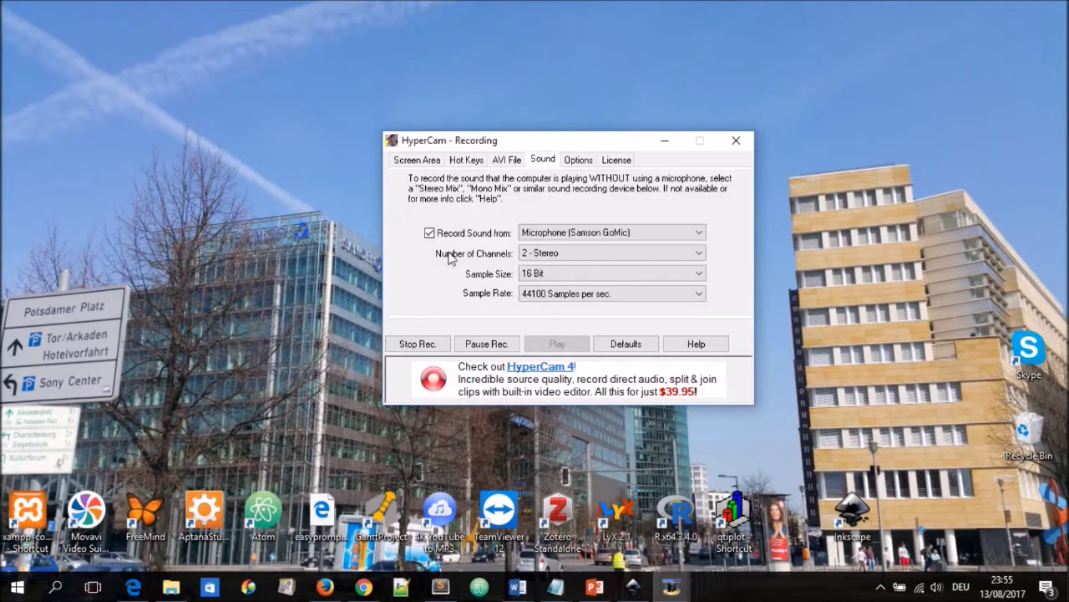
pyautogui.moveTo(483, 271)
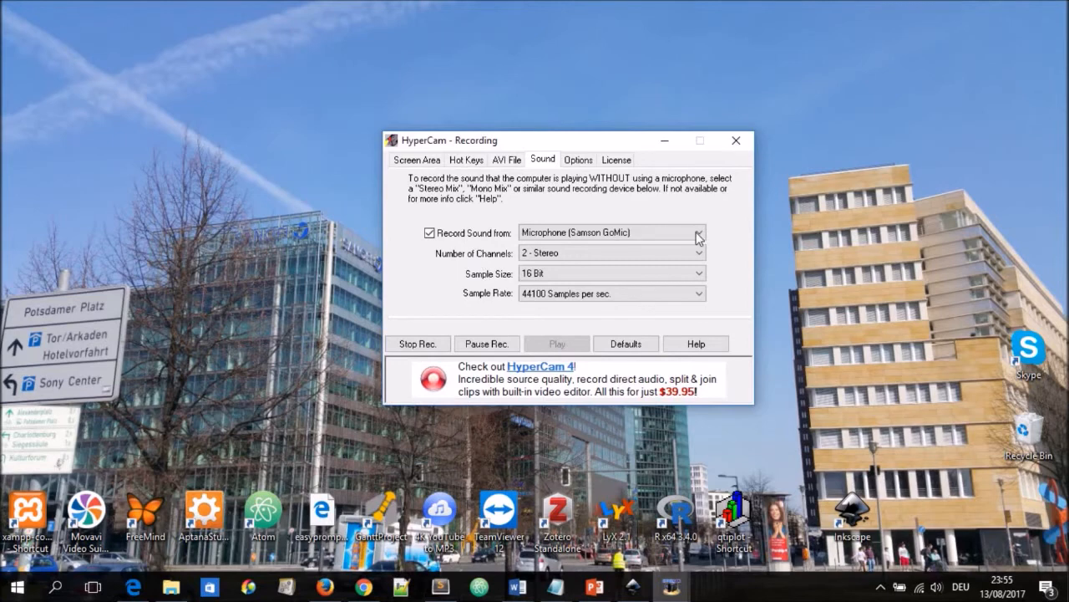
pyautogui.moveTo(533, 241)
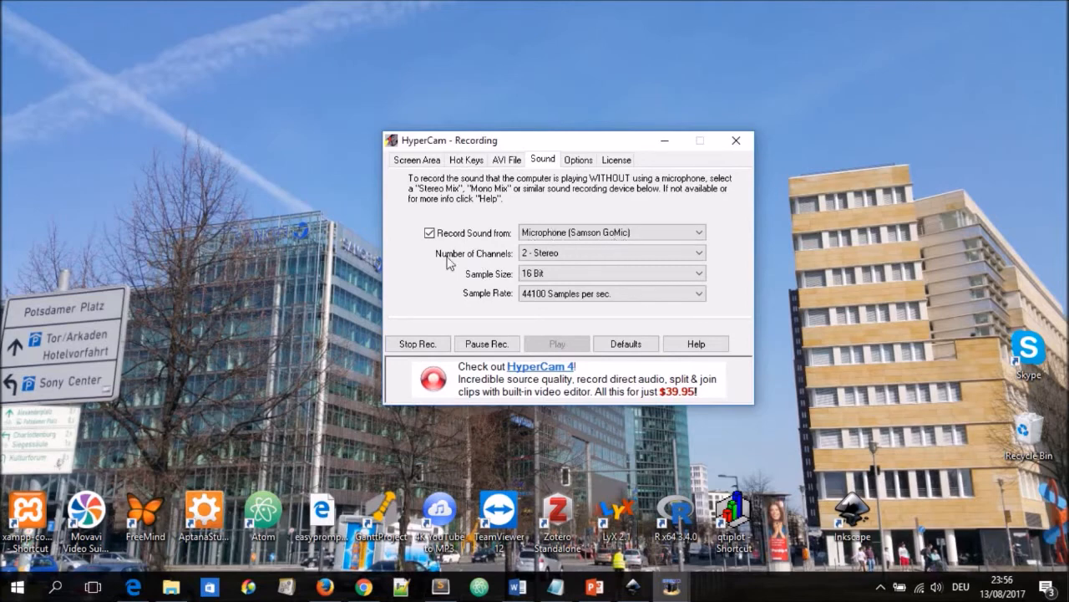
pyautogui.moveTo(488, 284)
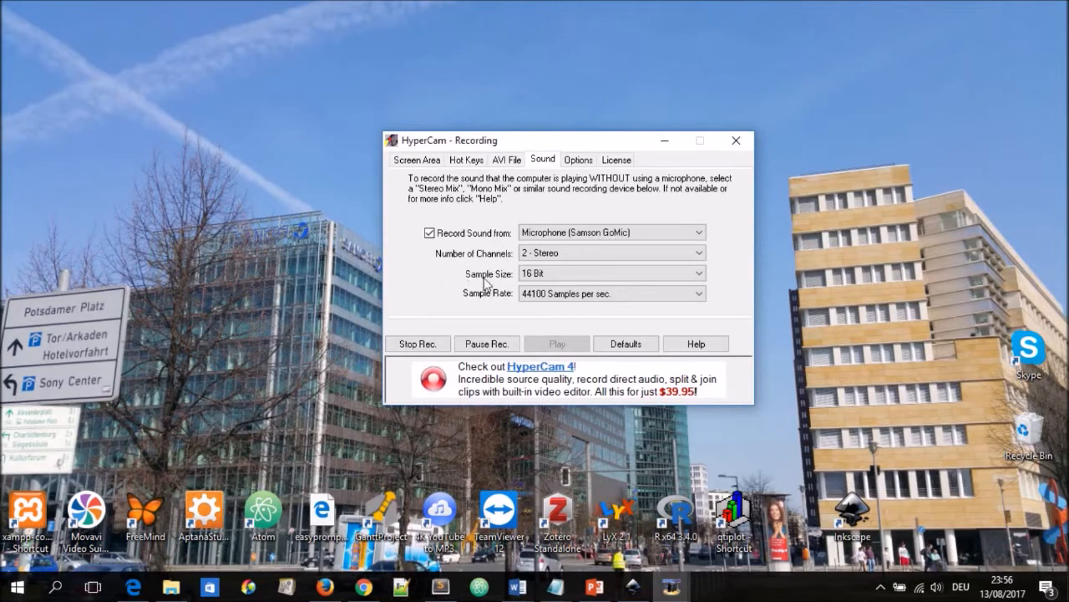
pyautogui.moveTo(498, 304)
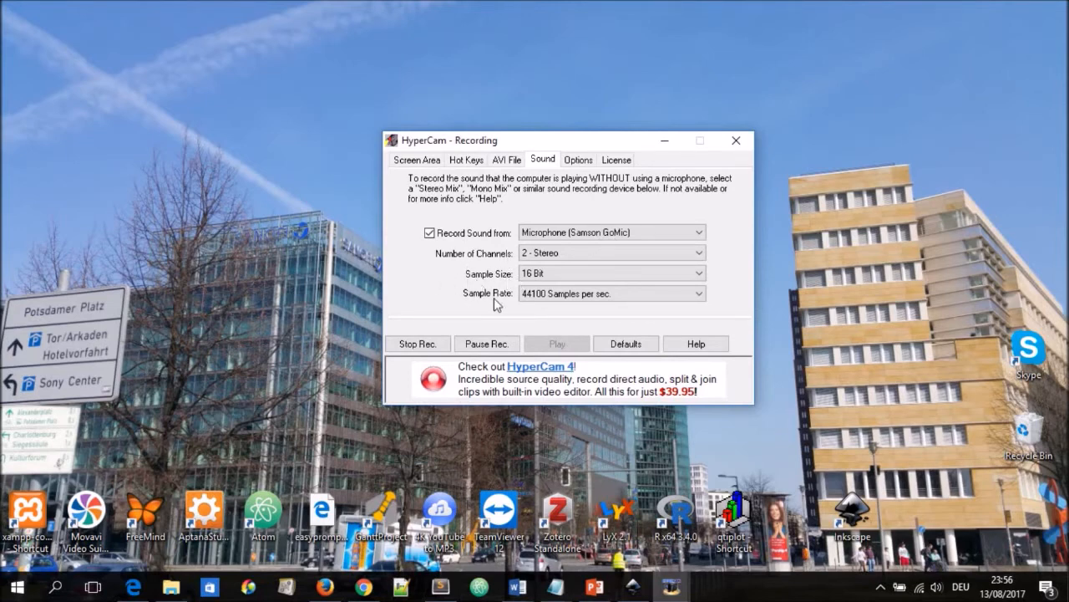
# Review the cursor and starburst Options and the License details, then return to Screen Area (1364 by 768)
pyautogui.click(578, 161)
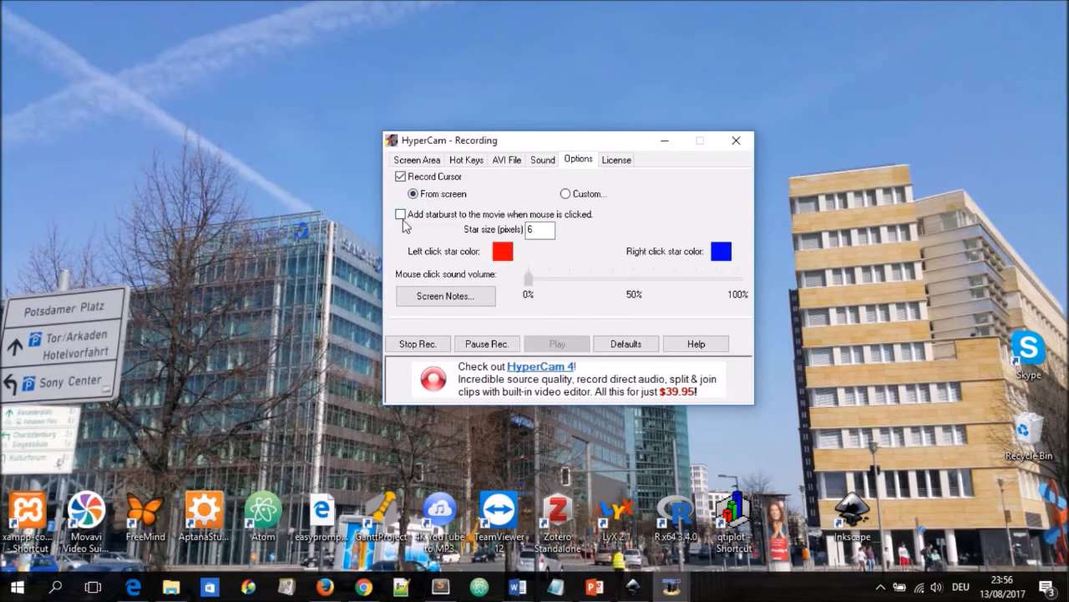
pyautogui.moveTo(543, 231)
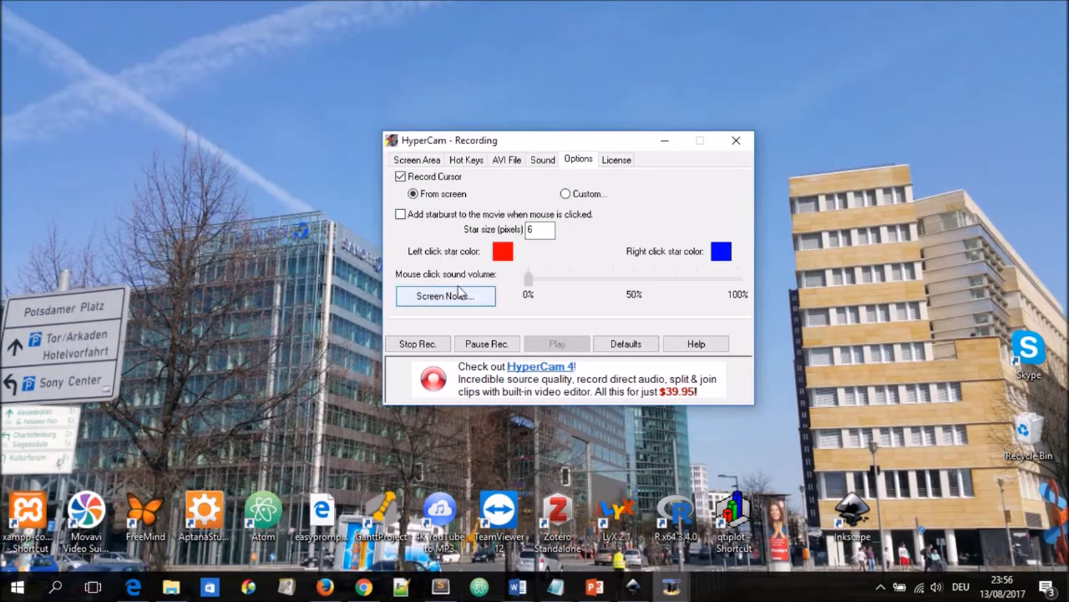
pyautogui.moveTo(464, 266)
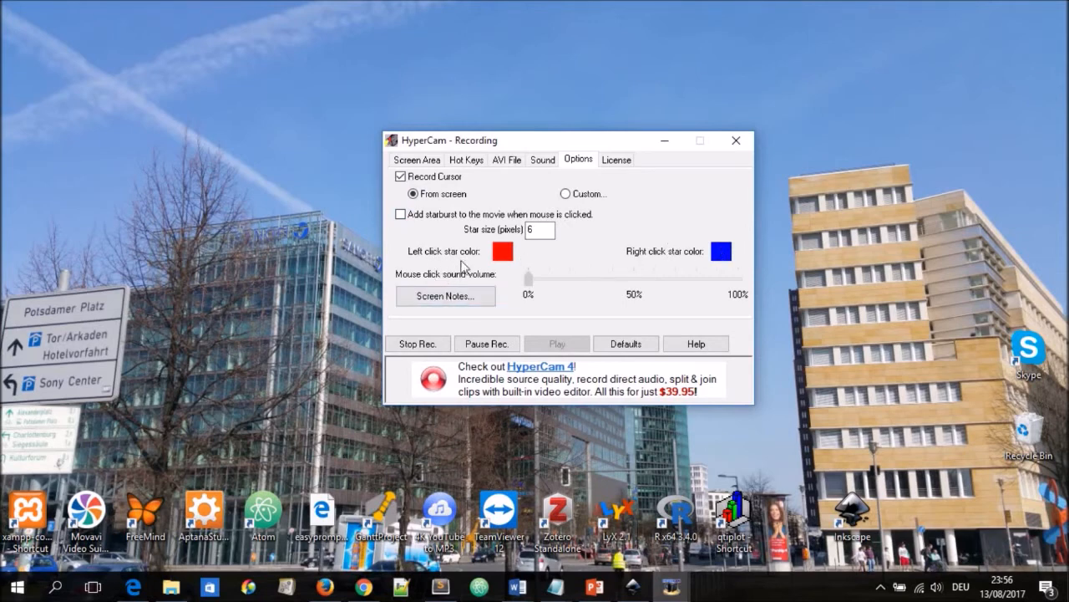
pyautogui.moveTo(445, 269)
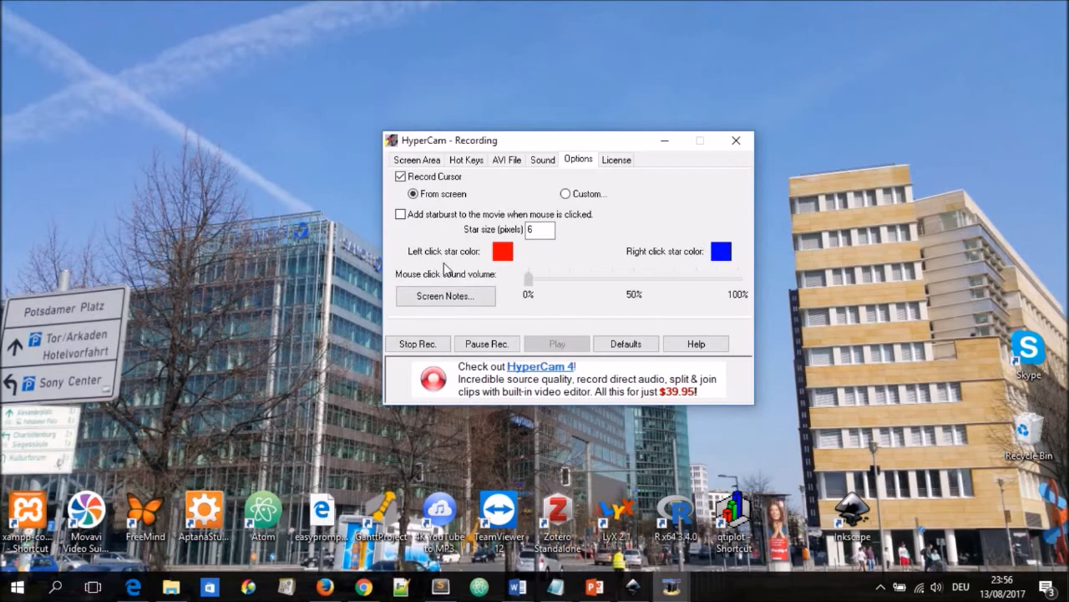
pyautogui.moveTo(451, 274)
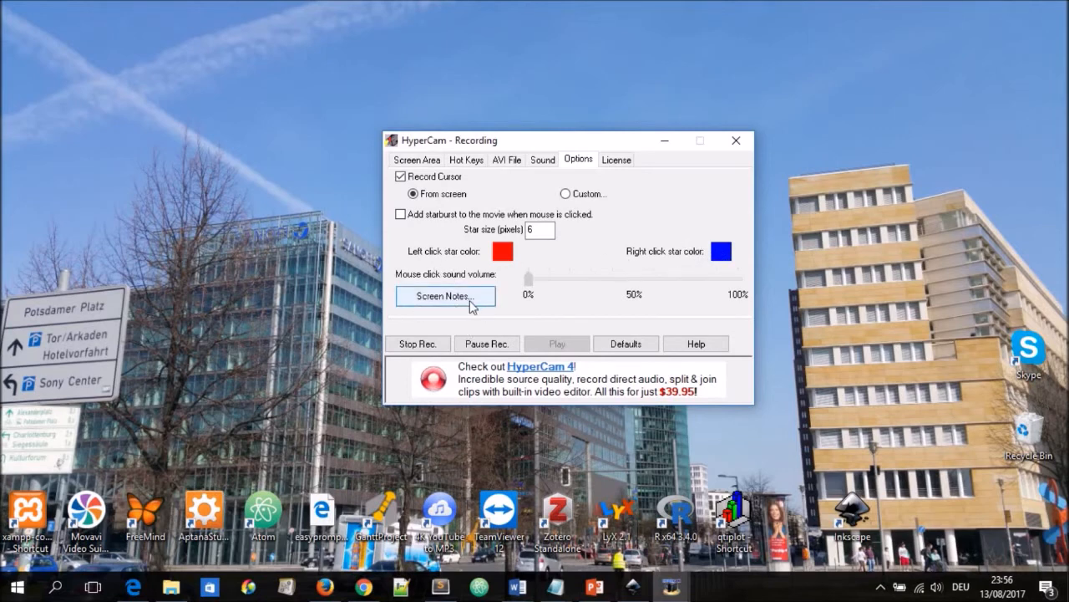
pyautogui.click(616, 161)
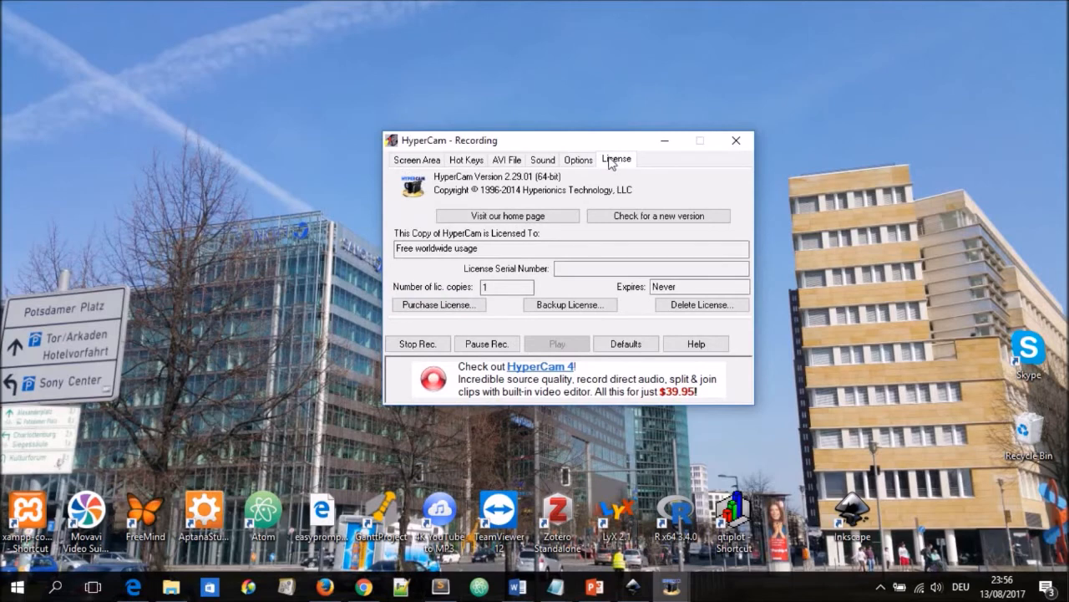
pyautogui.click(416, 160)
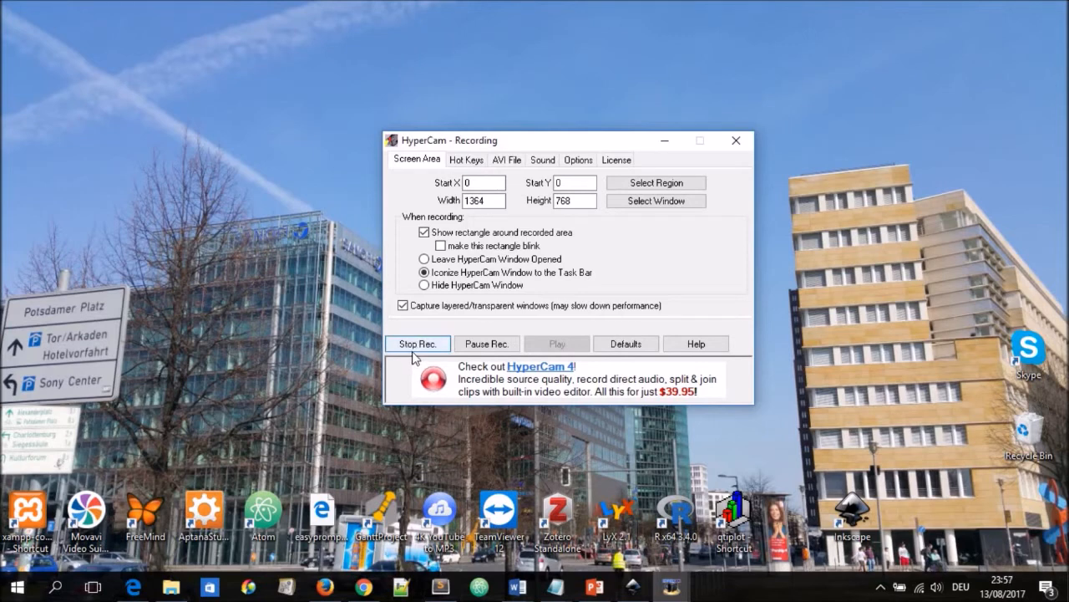
pyautogui.moveTo(488, 344)
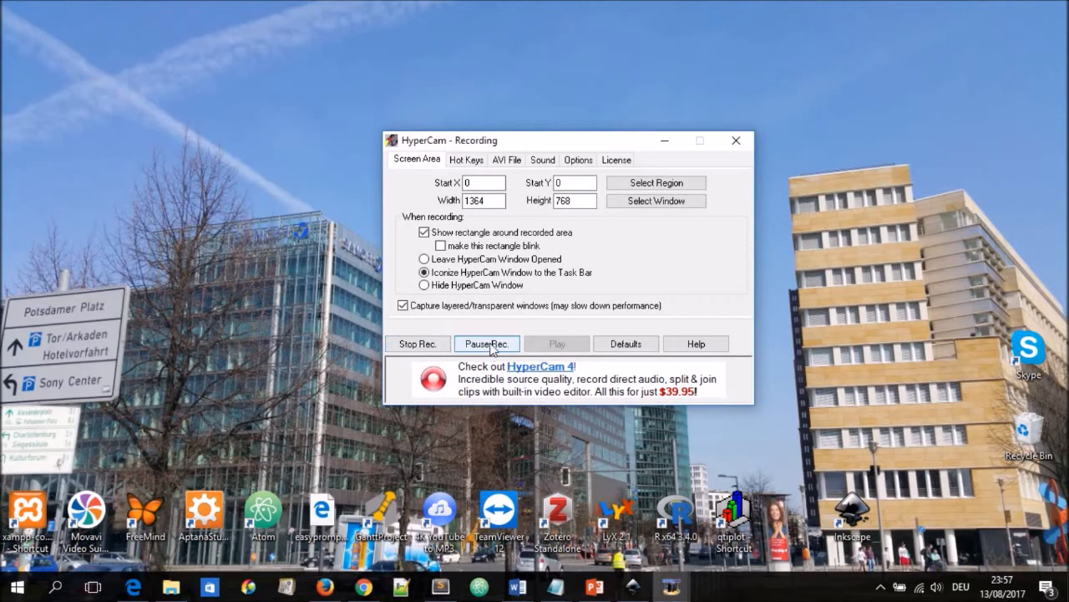
pyautogui.moveTo(560, 346)
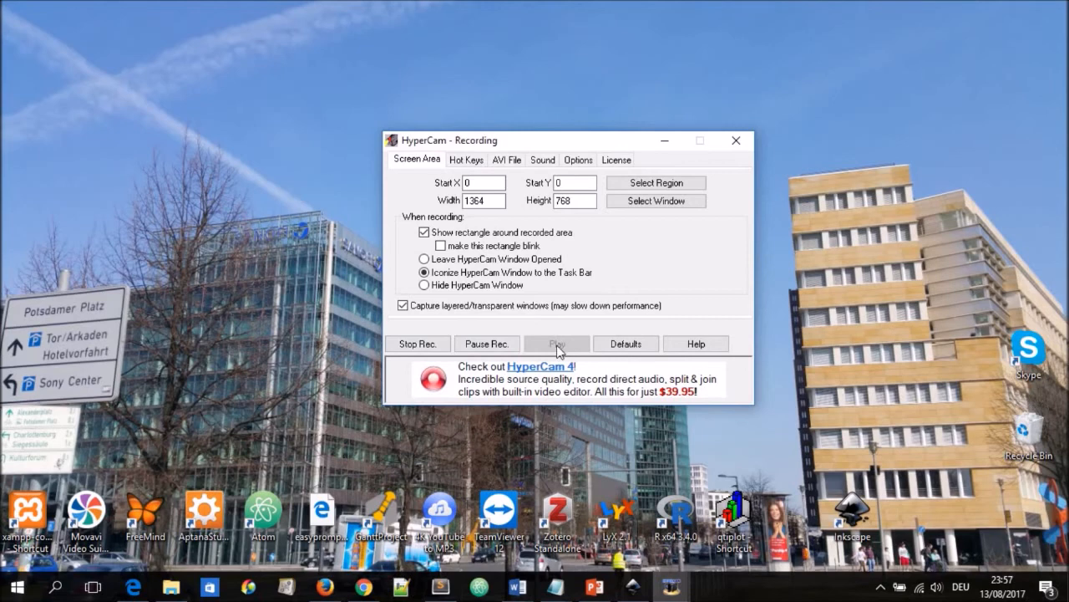
# Return to the AVI File settings saving clip0046.avi with the Xvid MPEG-4 codec
pyautogui.click(506, 160)
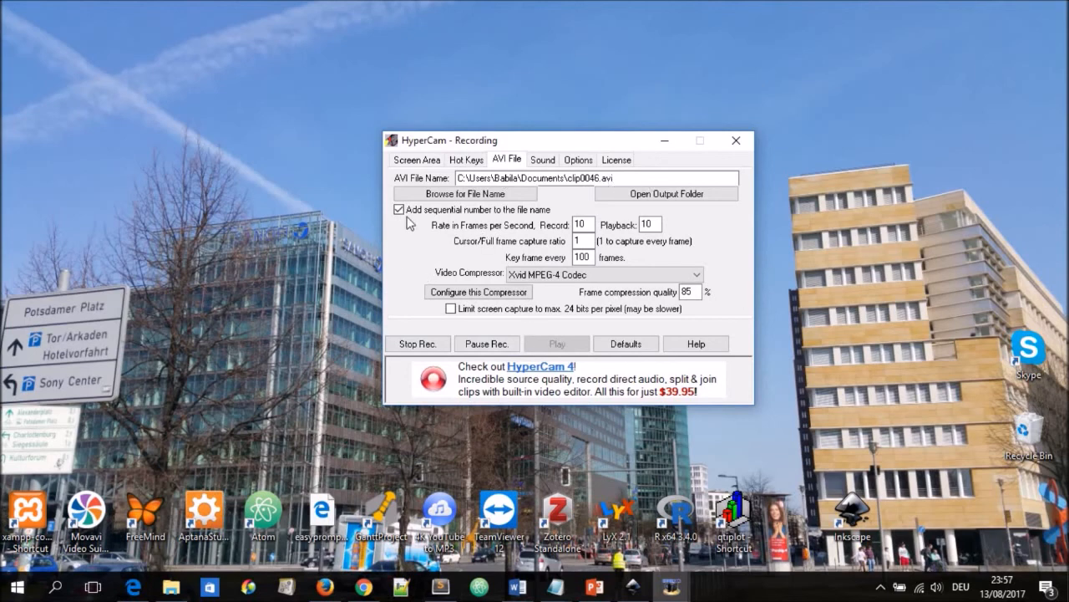
pyautogui.moveTo(448, 141)
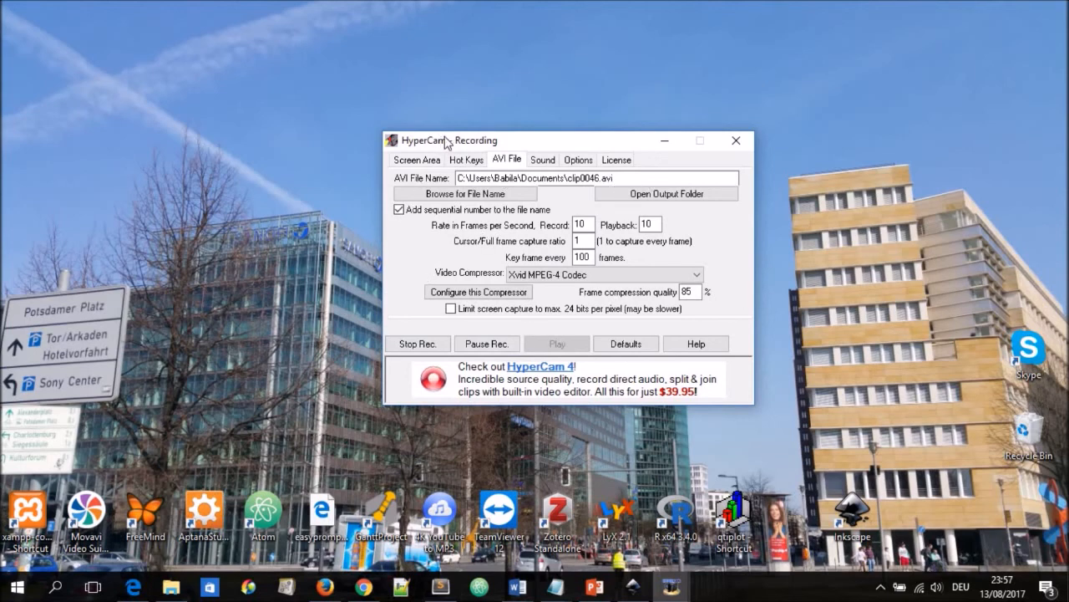